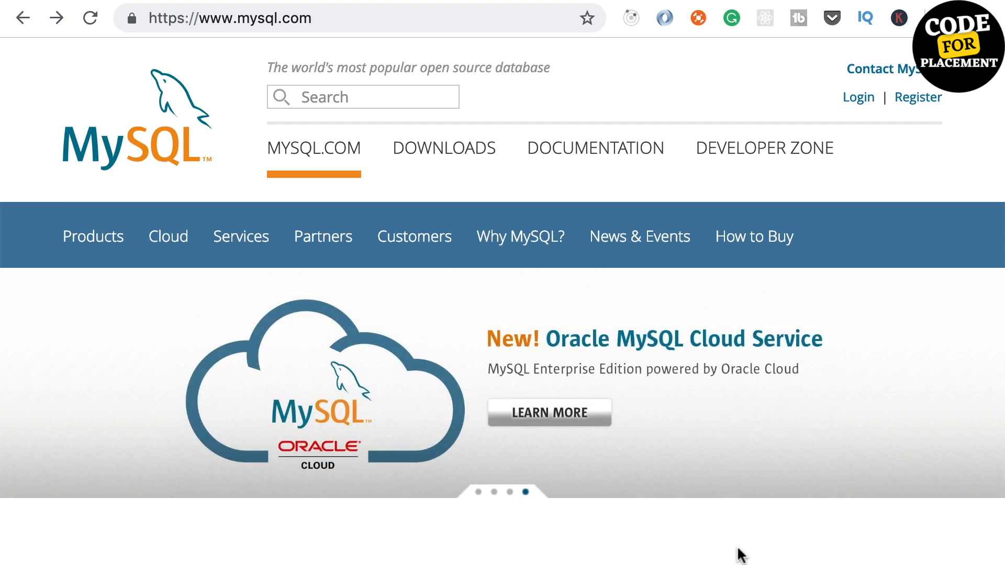
mouse_move(296, 42)
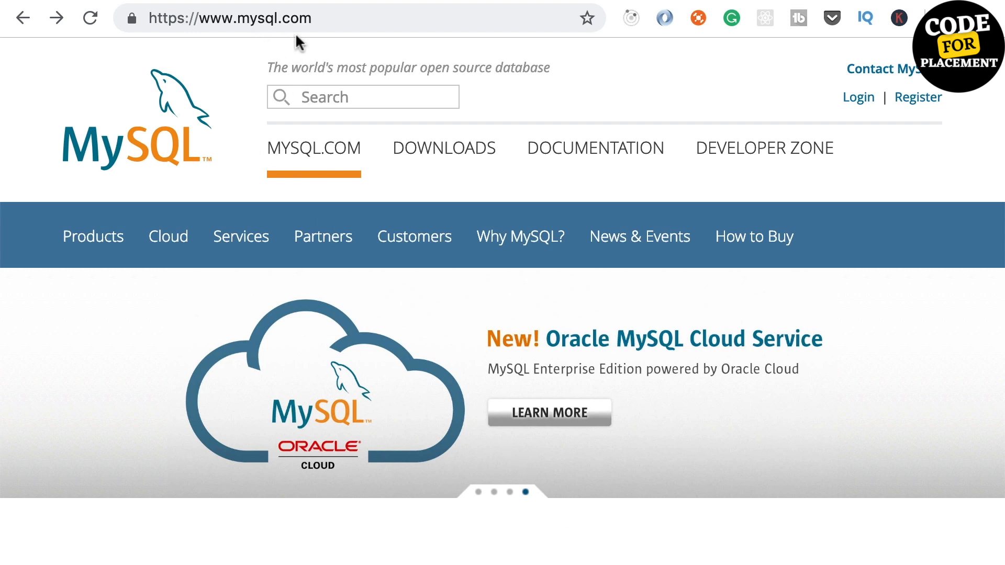
mouse_move(449, 195)
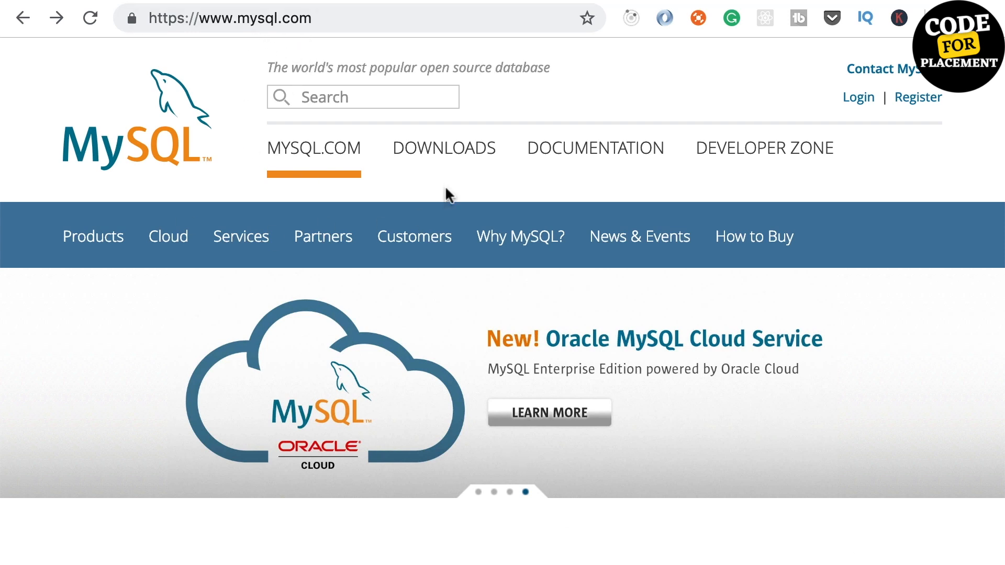
Go to the MySQL Downloads page and scroll down to the Community Edition (GPL) link.
click(443, 148)
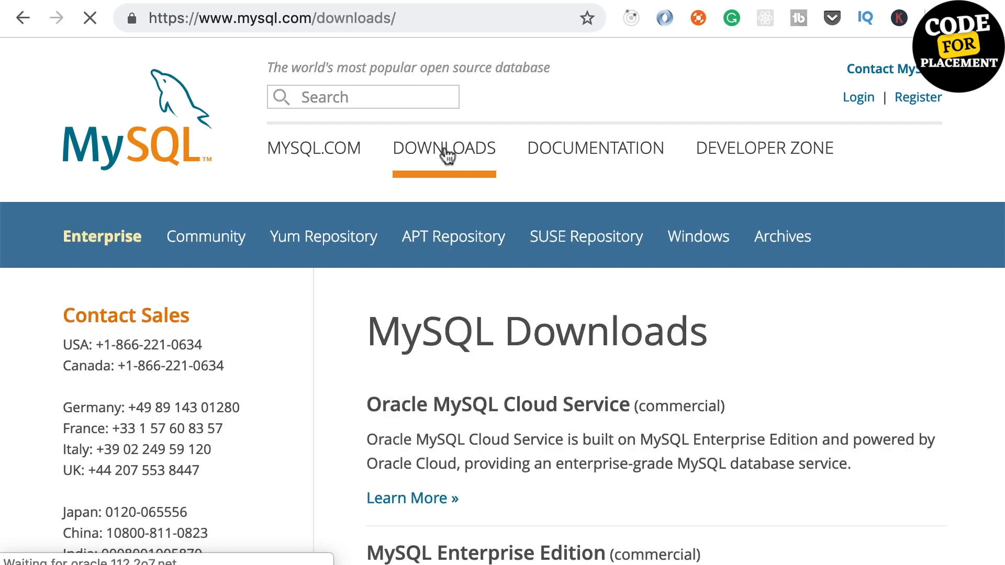
scroll(down, 3)
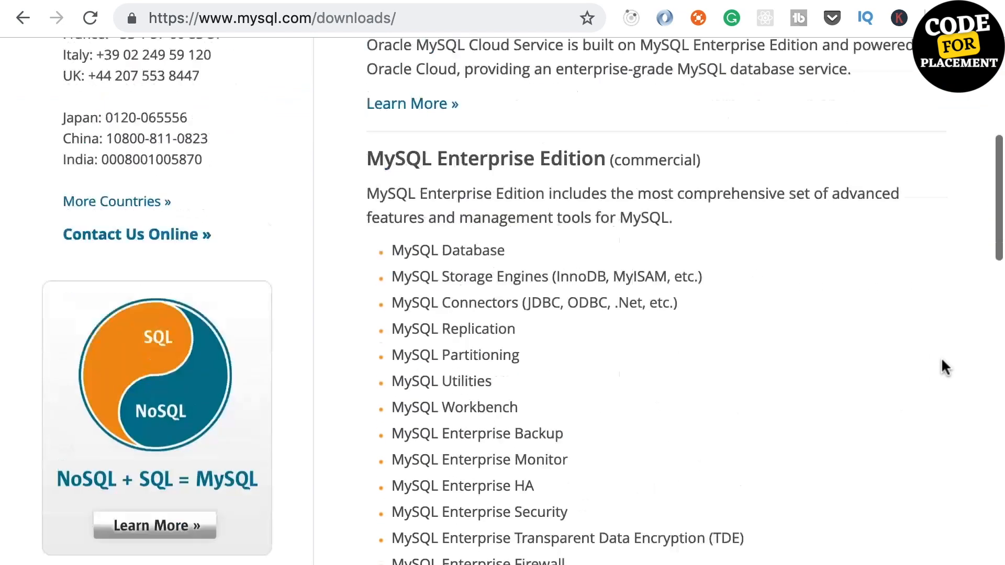
scroll(down, 3)
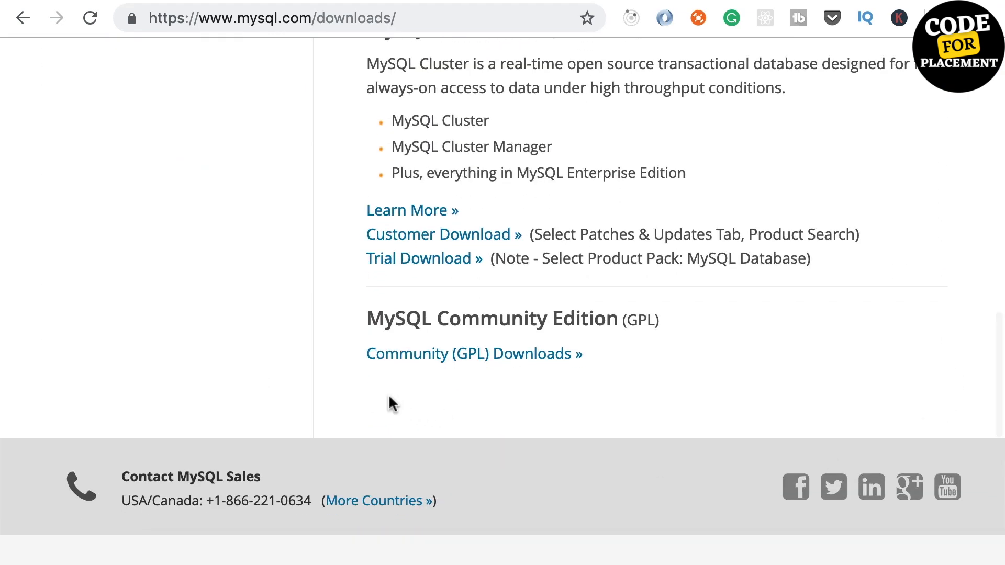
mouse_move(620, 358)
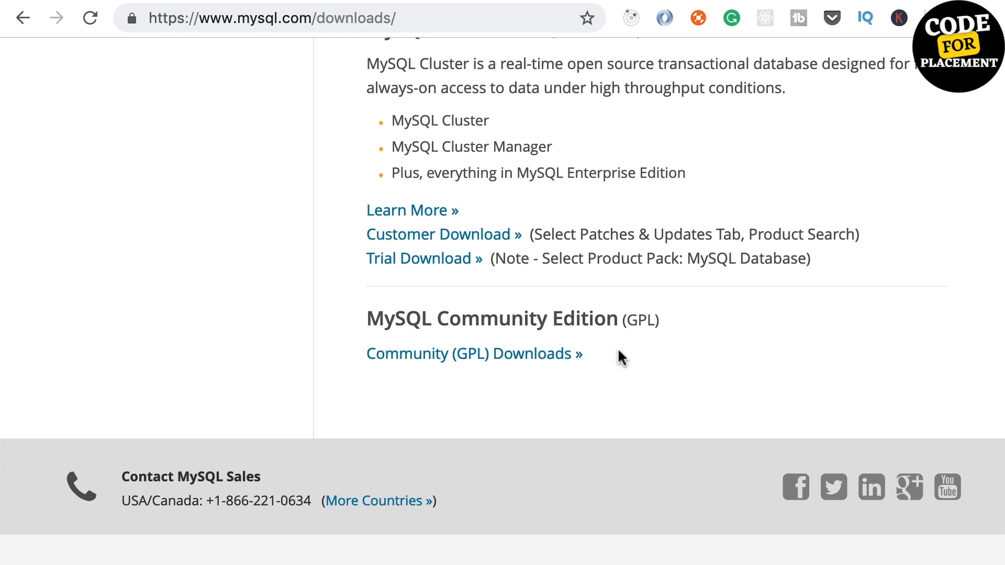
mouse_move(494, 381)
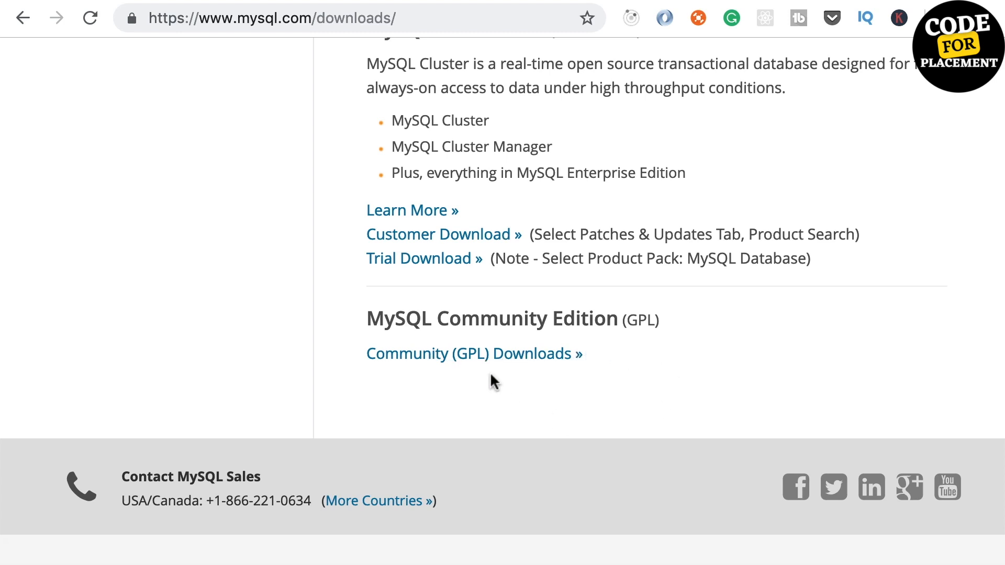
Download the MySQL Community Server 8.0.15 macOS 10.14 DMG archive, skipping the Oracle login.
click(474, 354)
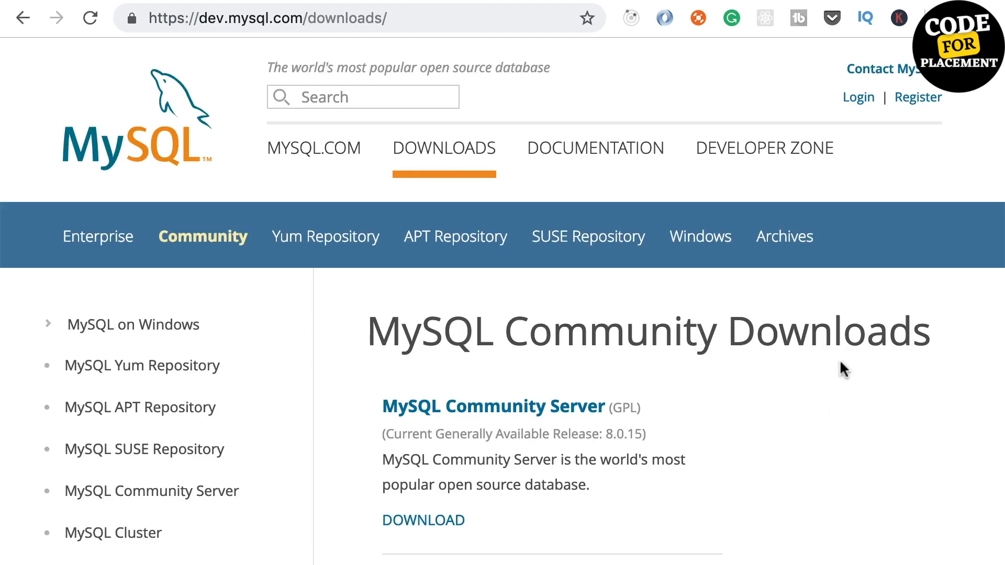
scroll(down, 3)
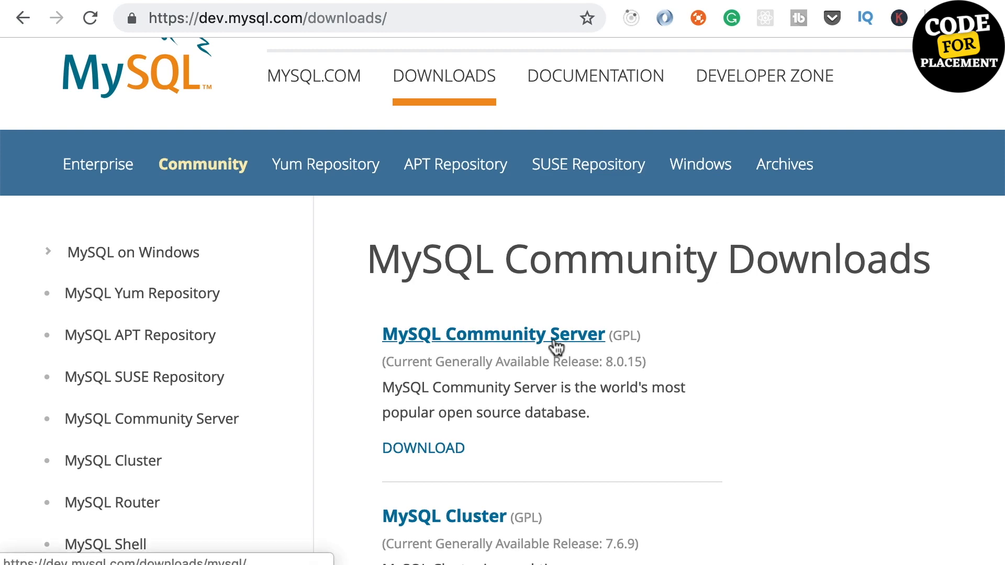
click(493, 334)
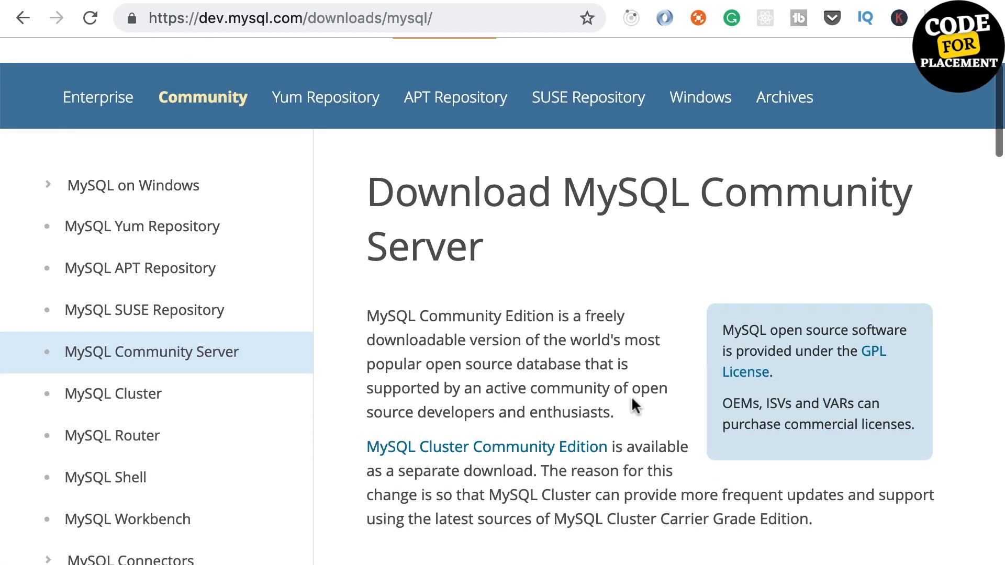
scroll(down, 3)
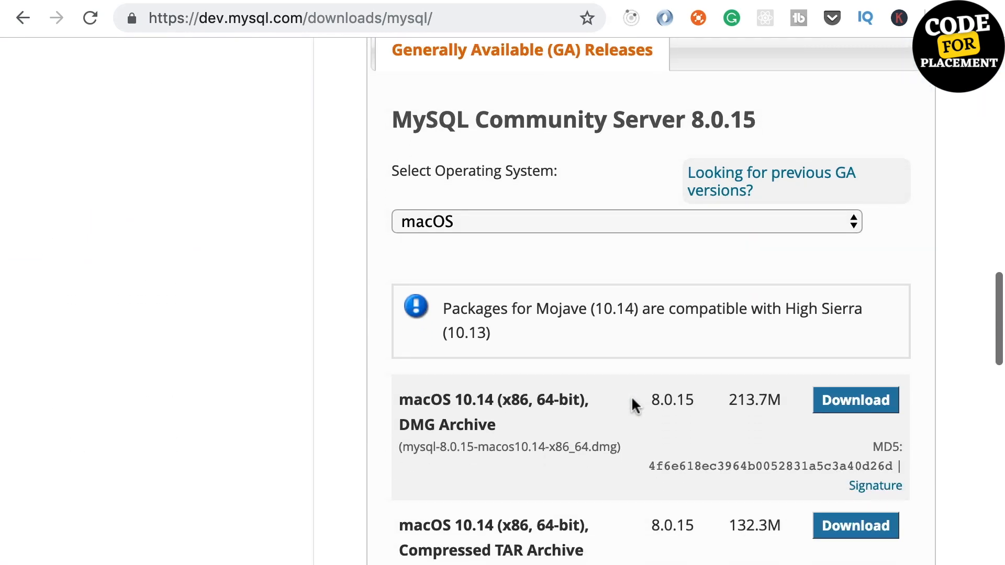
mouse_move(483, 246)
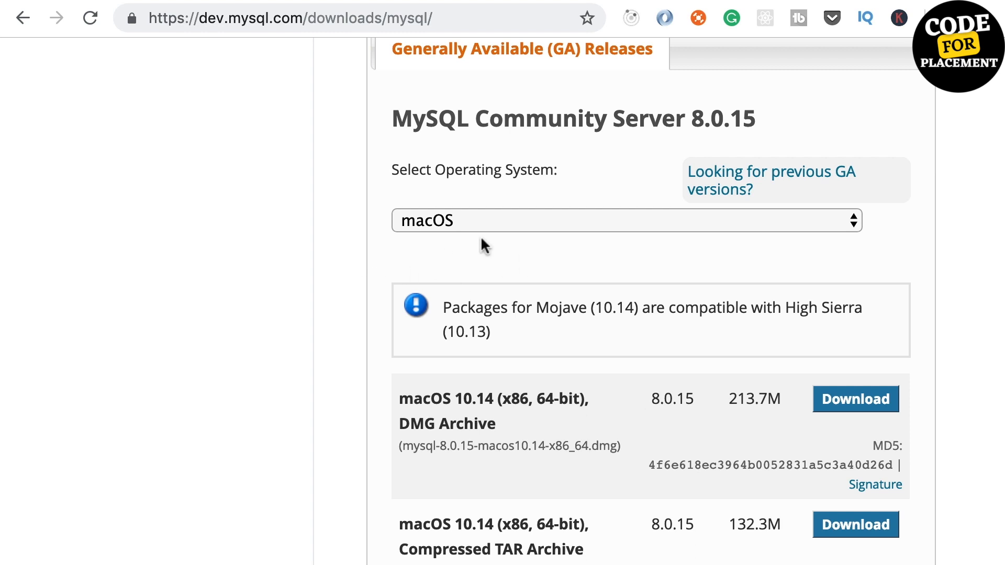
mouse_move(714, 448)
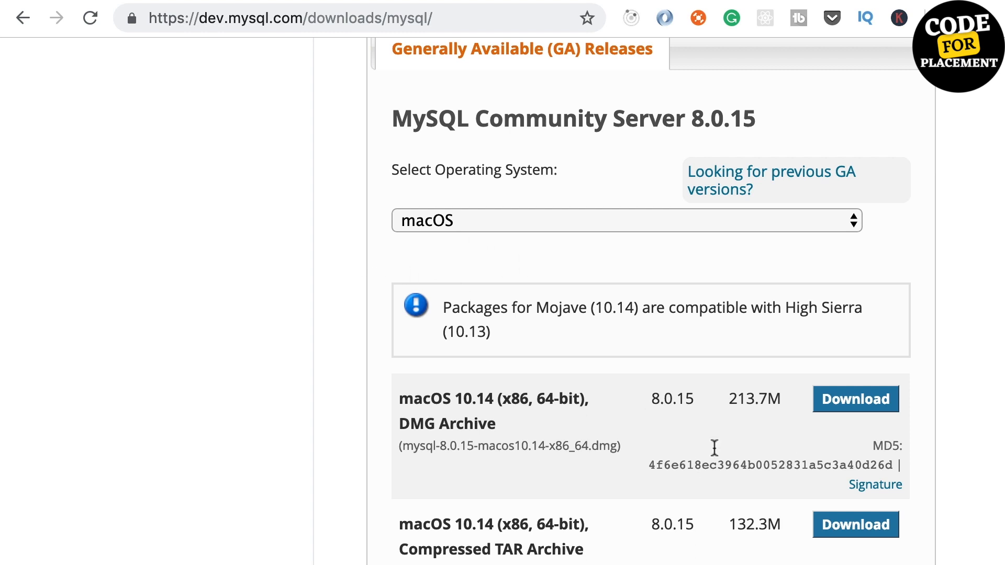
mouse_move(856, 399)
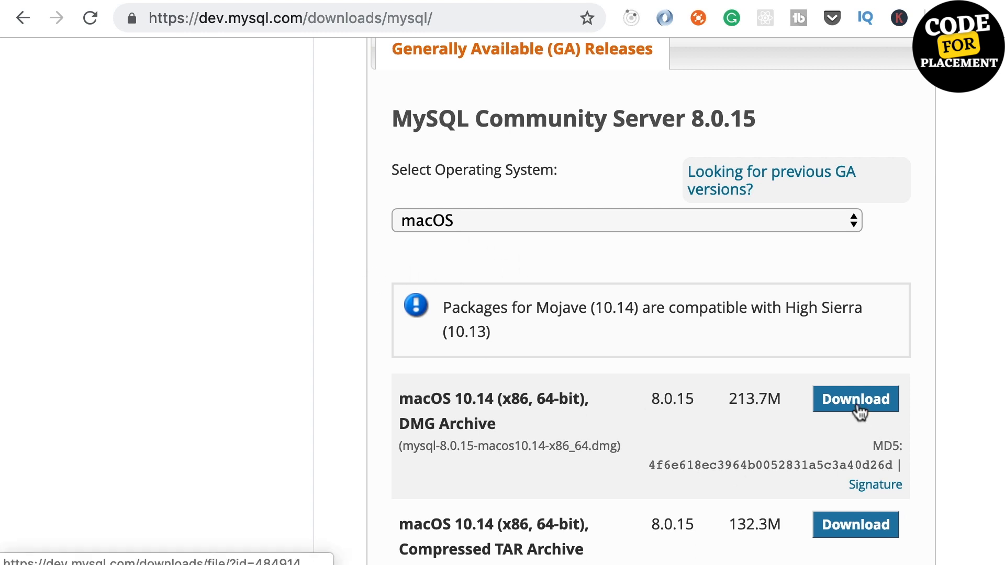
click(855, 399)
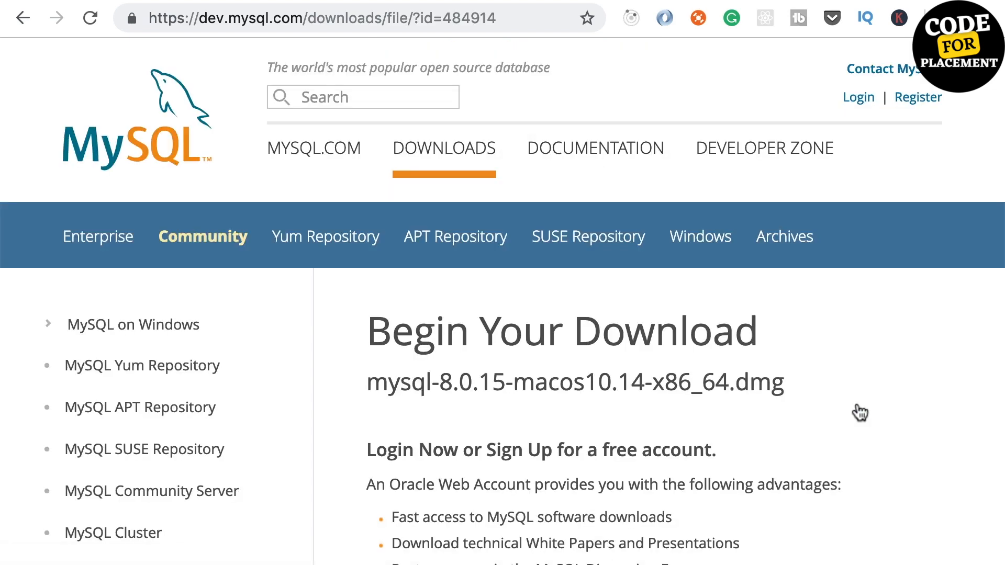
scroll(down, 3)
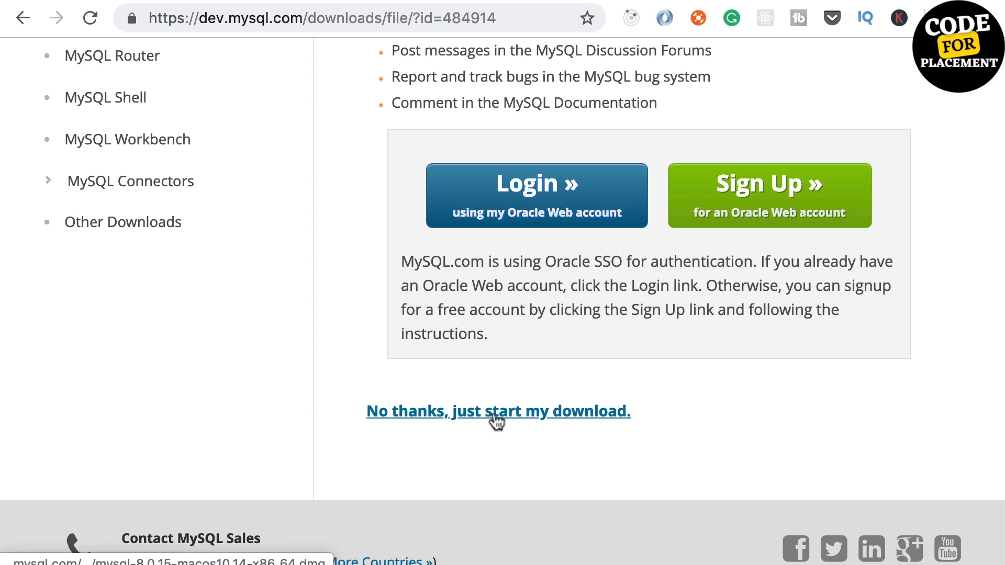
click(497, 411)
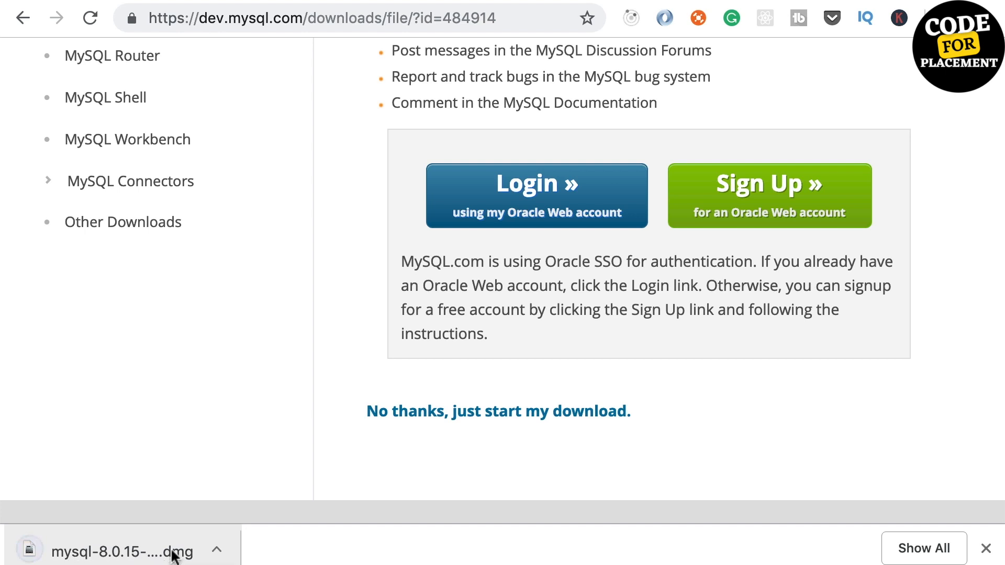
Open the downloaded MySQL disk image and launch the installer package.
click(115, 551)
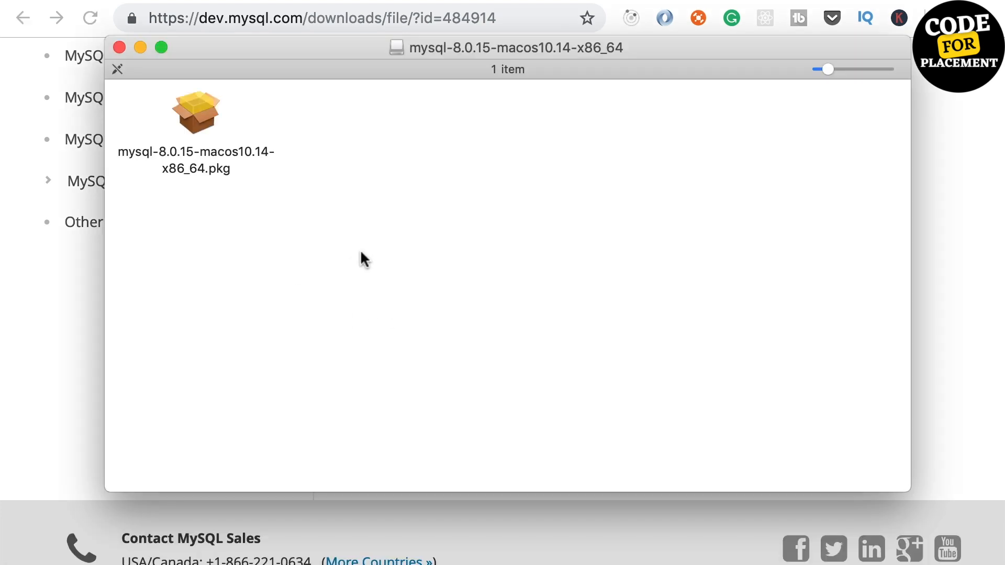
click(196, 112)
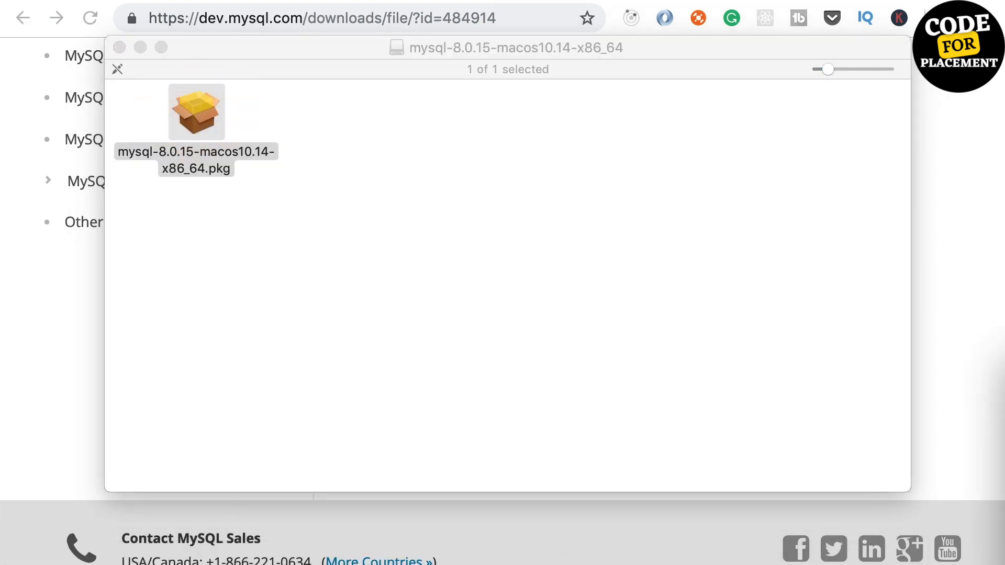
double_click(196, 112)
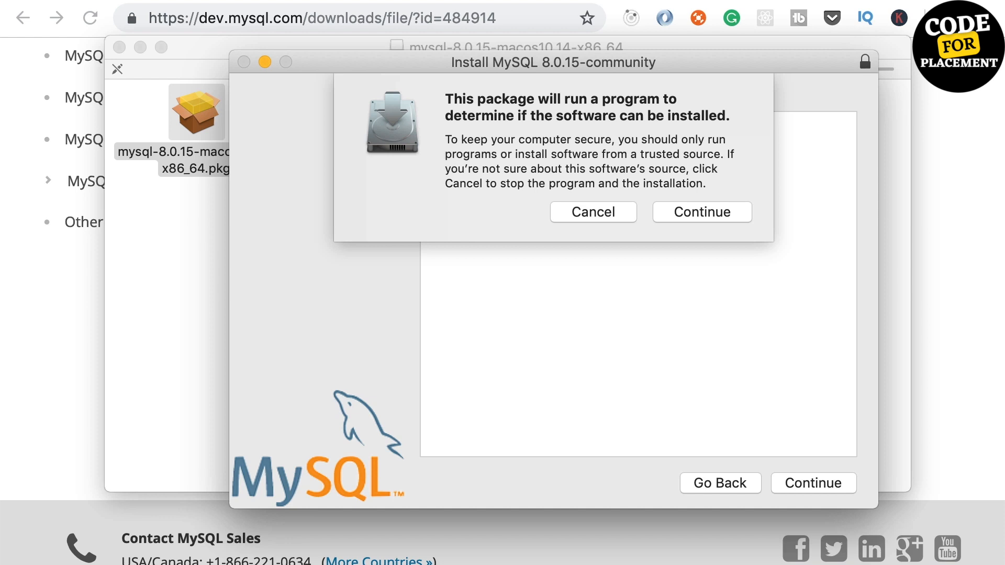
Pass the installability check and Introduction, then agree to the GPL license.
click(701, 211)
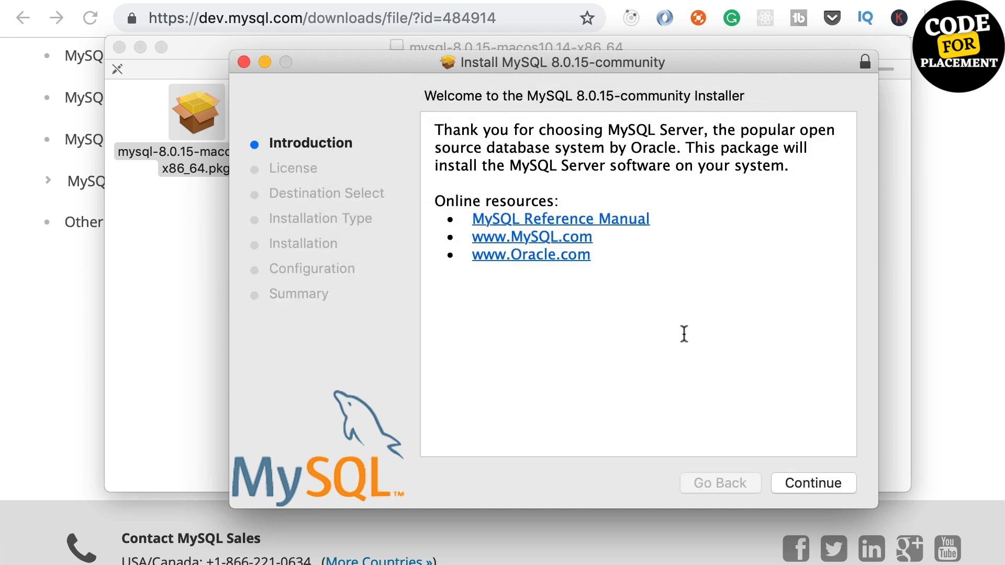
click(813, 483)
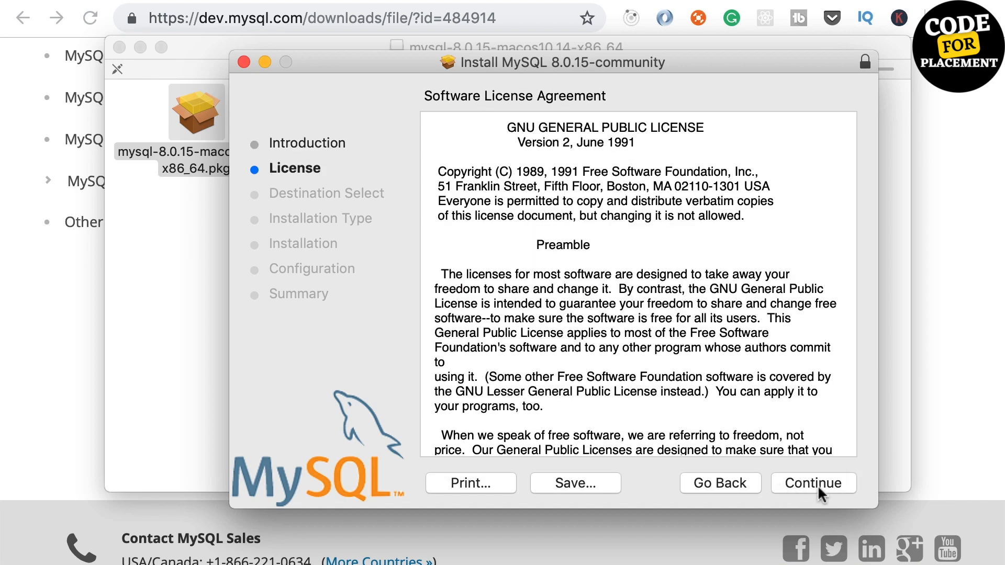
click(813, 483)
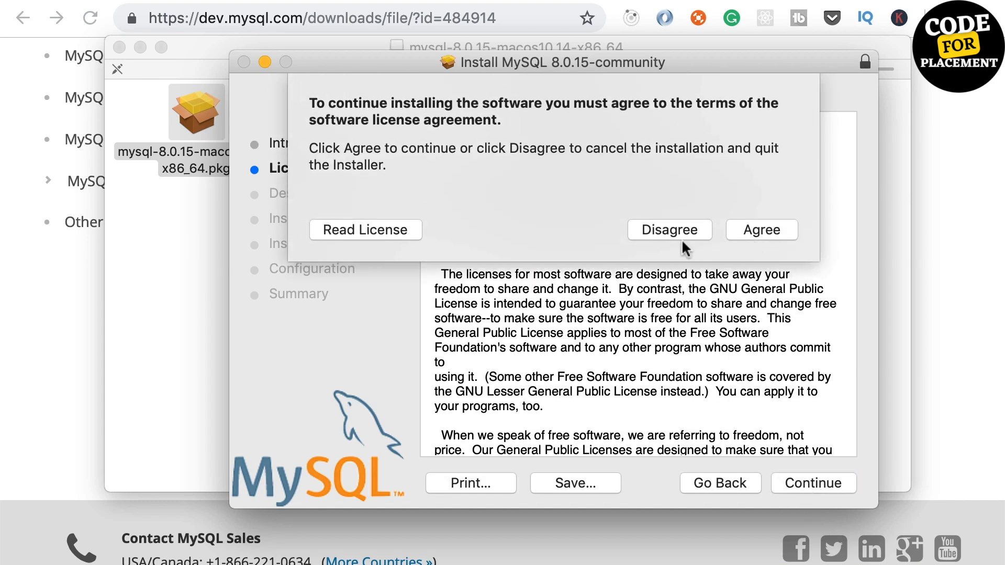
click(760, 229)
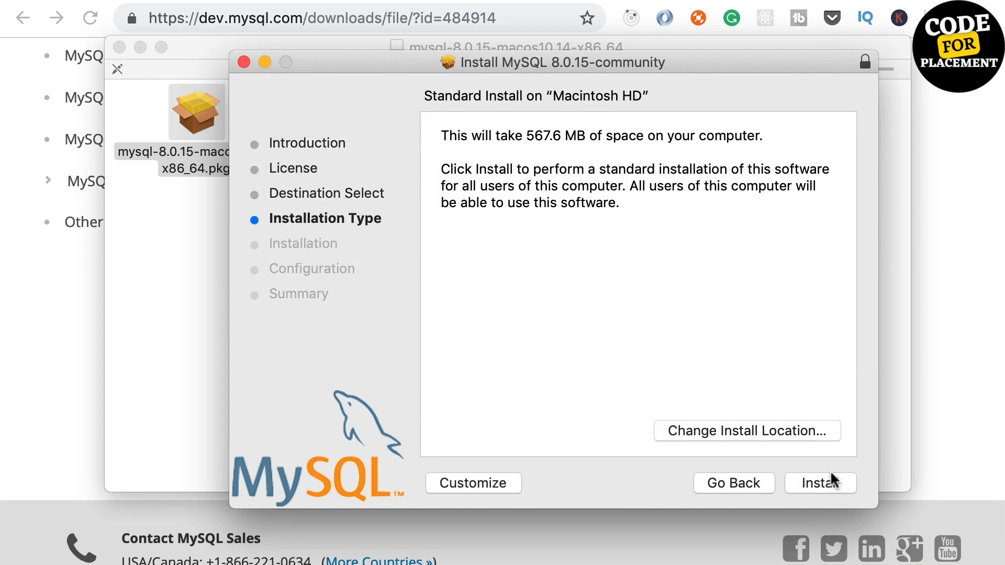
Start the standard install on Macintosh HD, authorizing with the macOS account password.
click(820, 482)
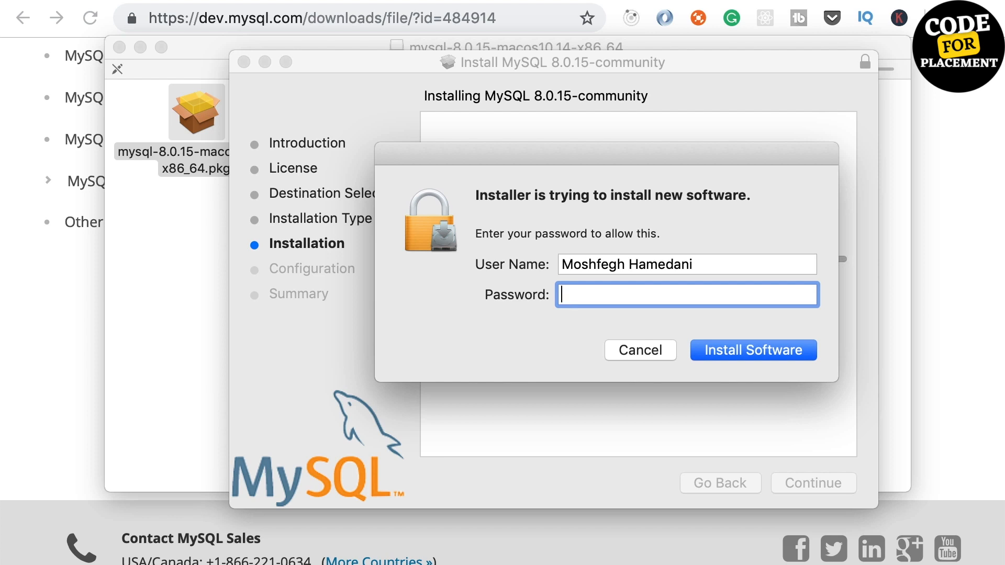
text(•)
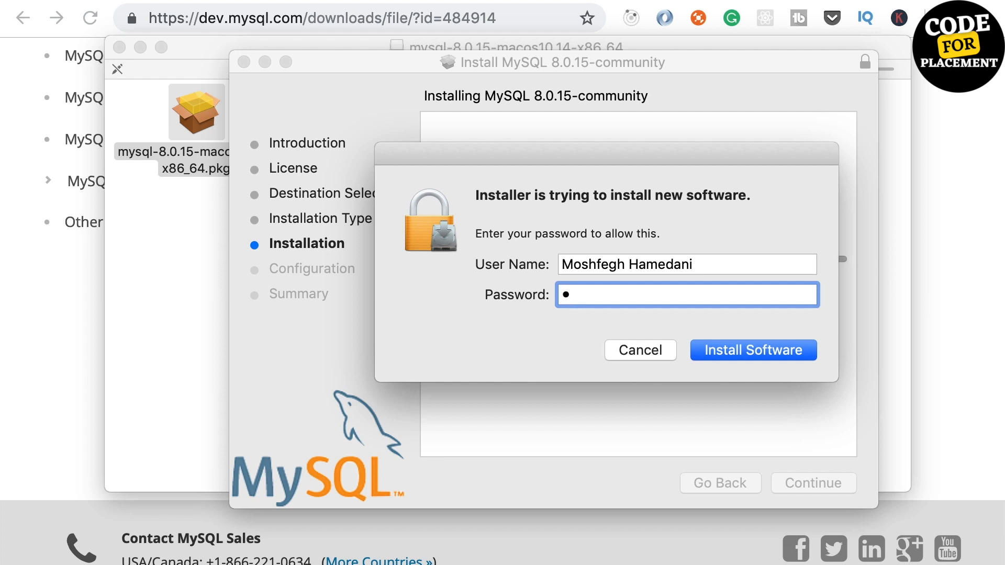
click(753, 350)
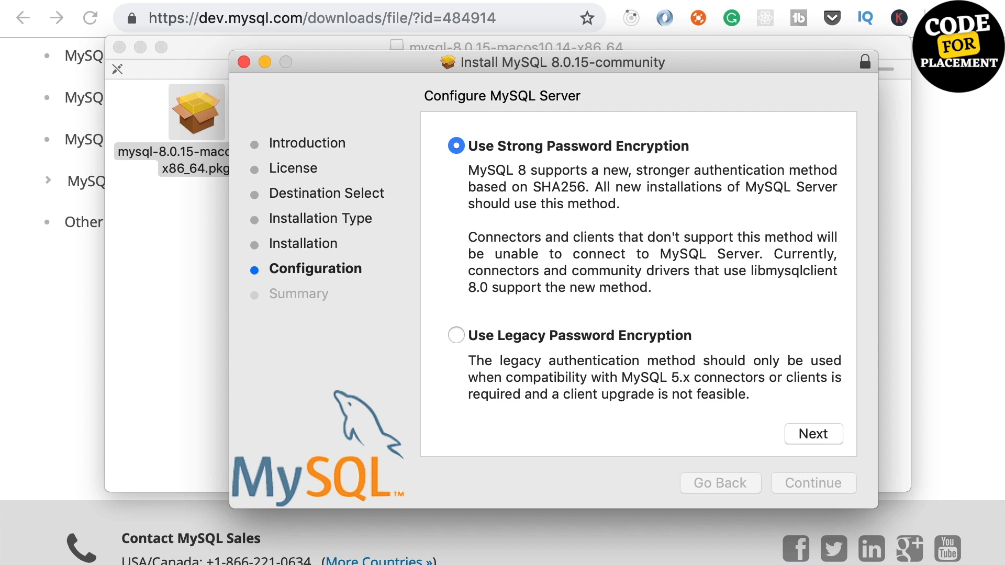
mouse_move(497, 411)
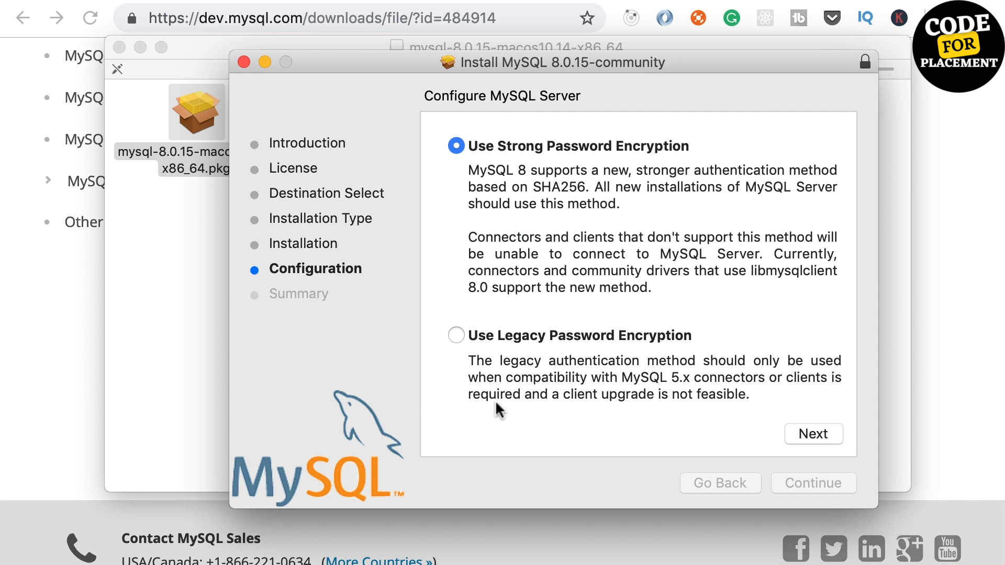
Keep strong password encryption, set the root password, authorize the changes, and close the installer.
click(813, 434)
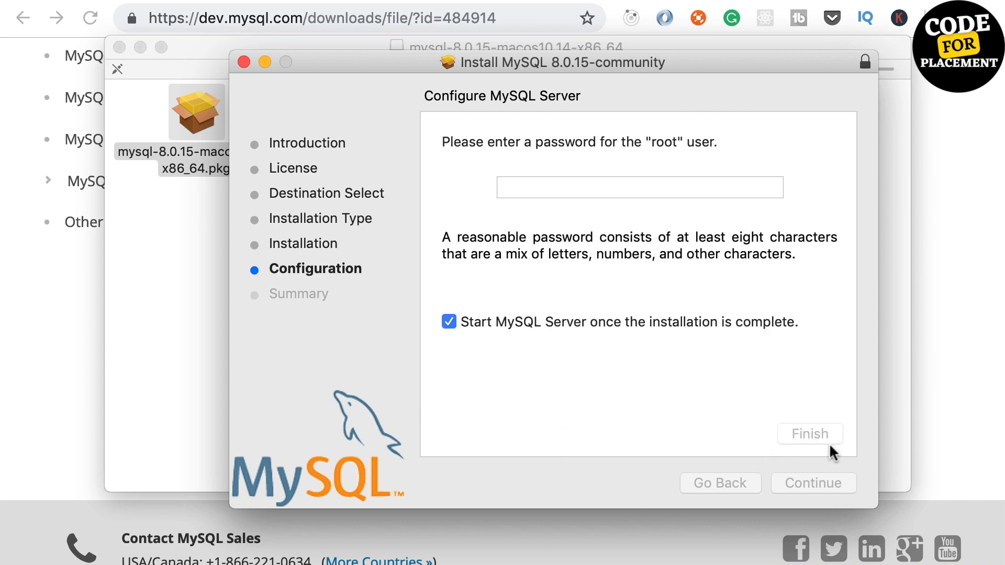
click(639, 188)
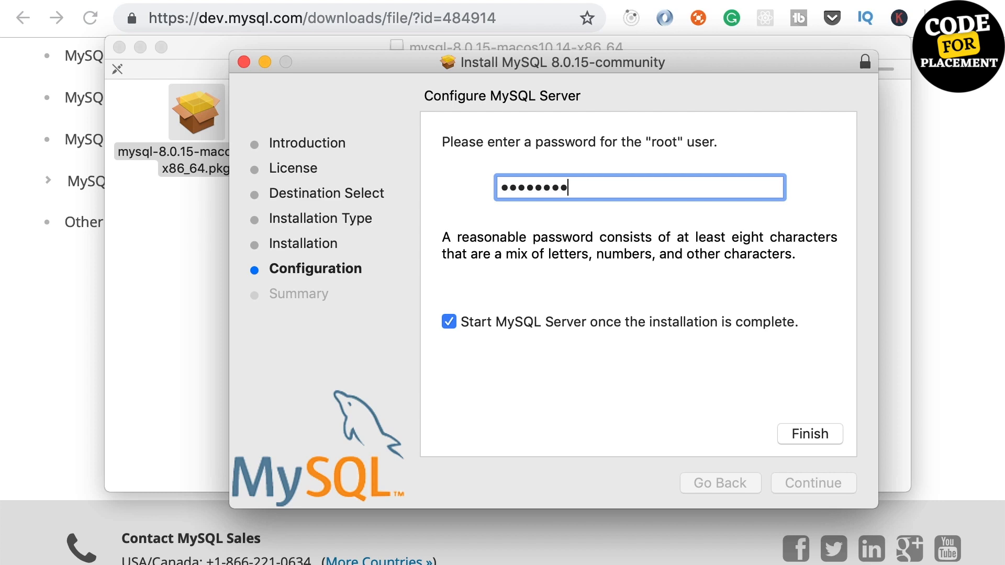
click(808, 434)
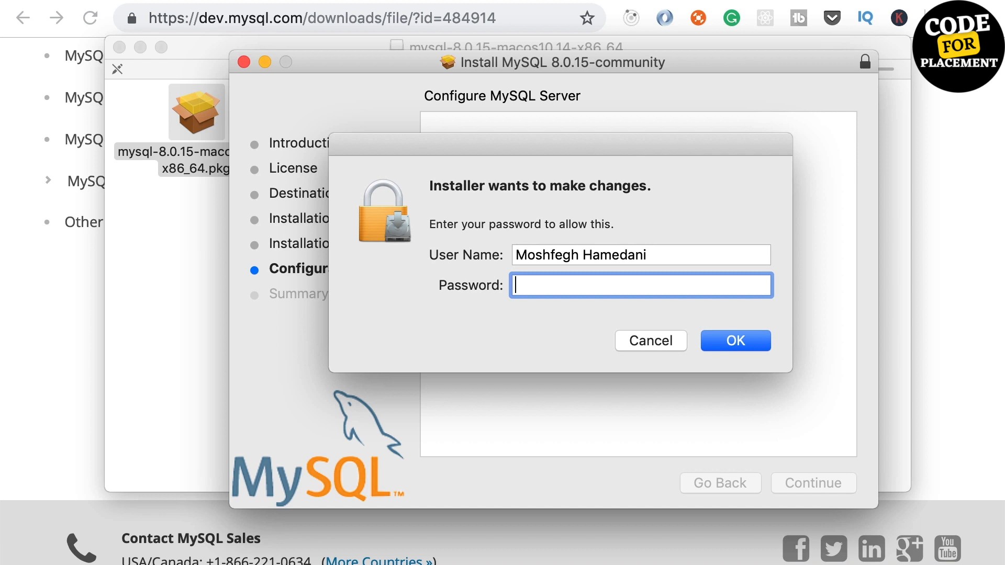
click(734, 340)
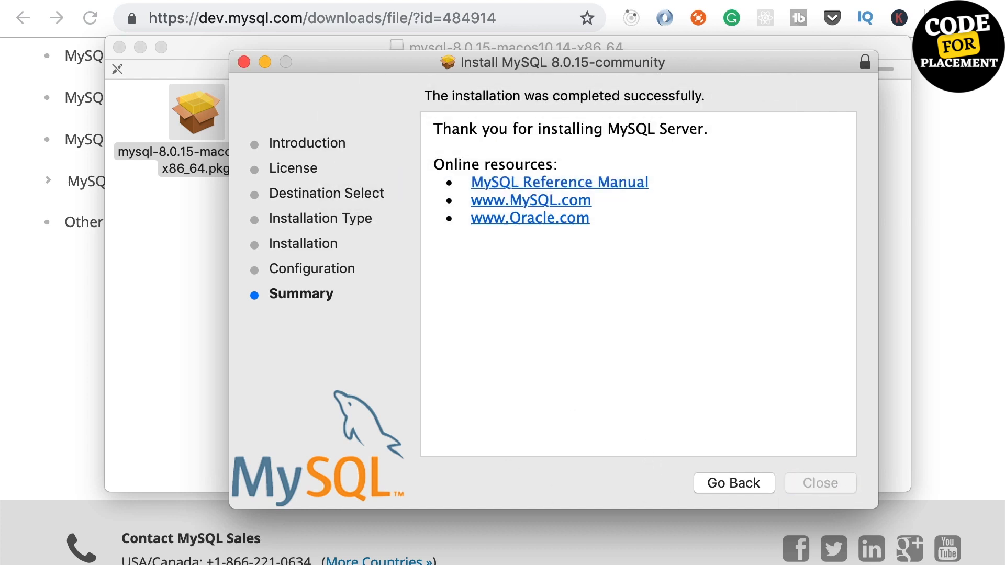
click(819, 483)
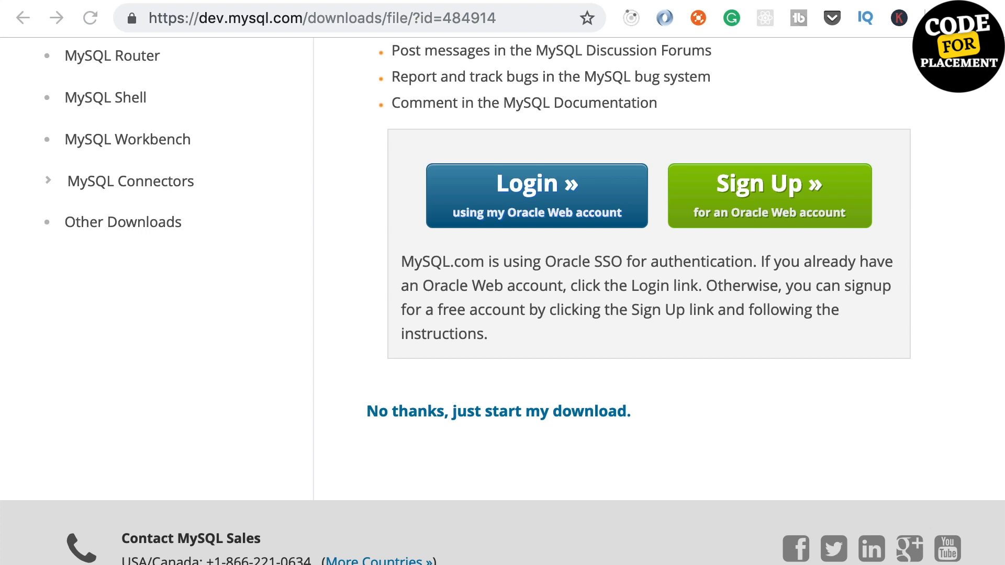
Navigate from DOWNLOADS to the Community (GPL) Downloads page listing Server, Cluster and Router.
scroll(up, 3)
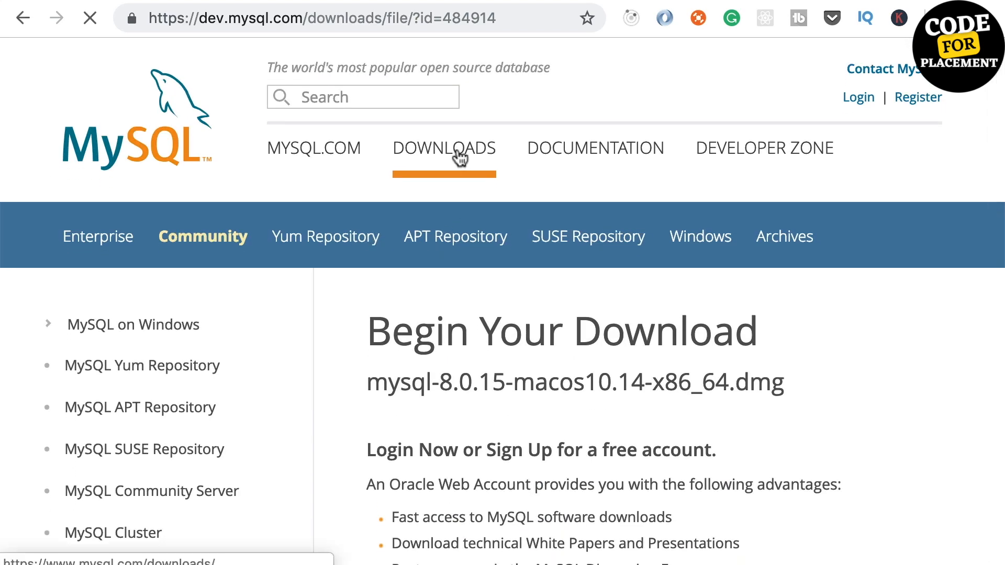
click(443, 147)
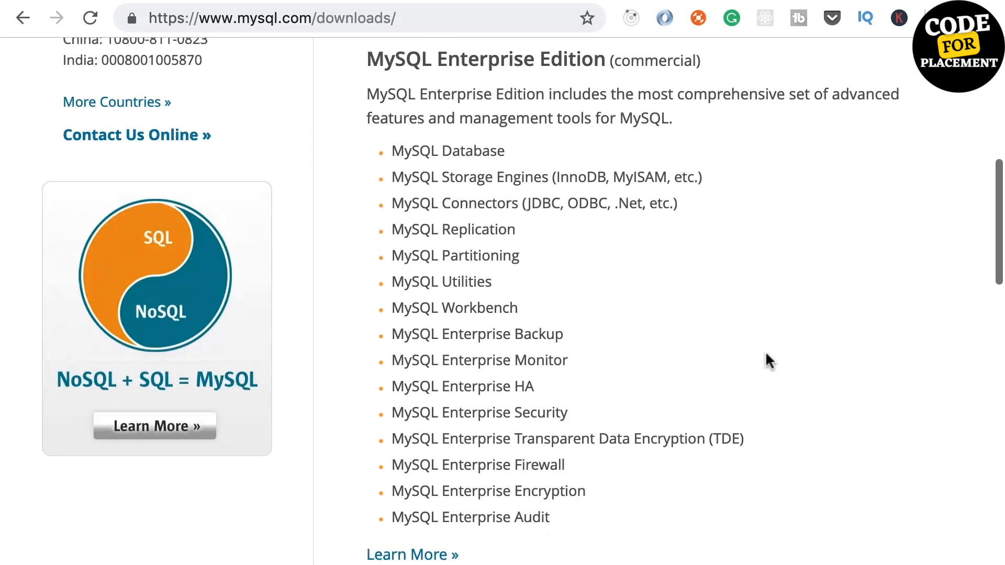
scroll(down, 3)
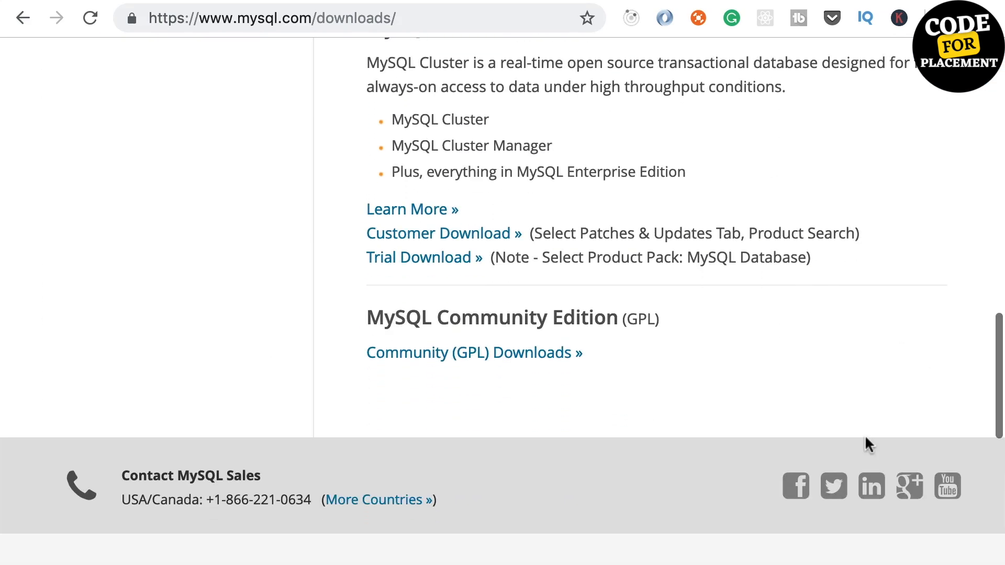
click(474, 353)
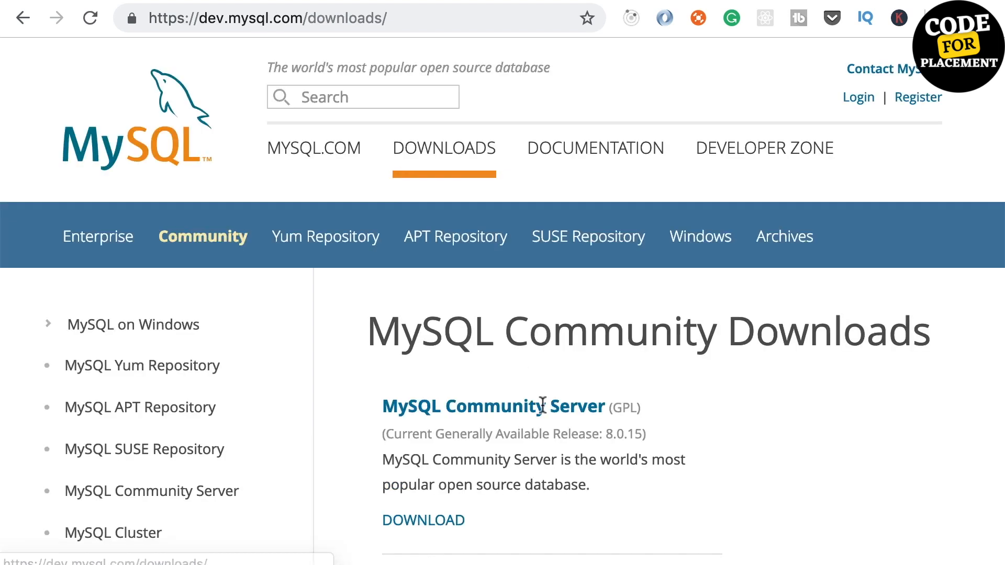
scroll(down, 3)
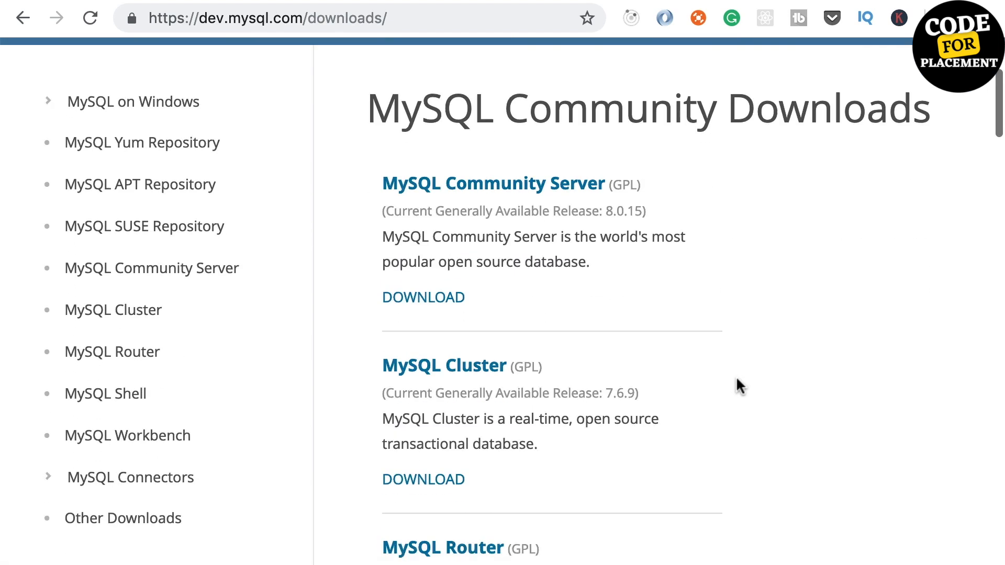
Open the MySQL Workbench downloads and request the macOS 8.0.15 DMG archive.
scroll(down, 3)
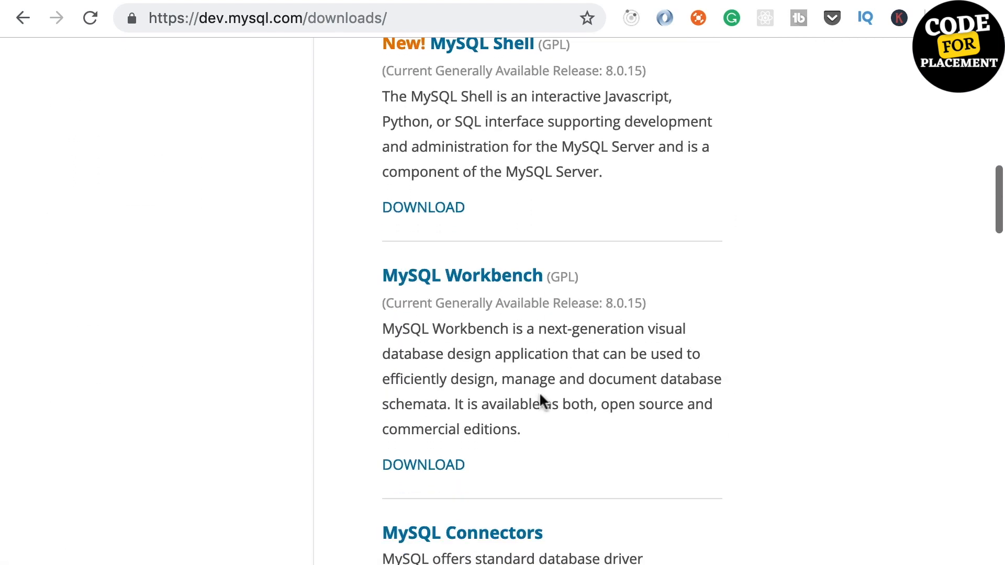
mouse_move(462, 276)
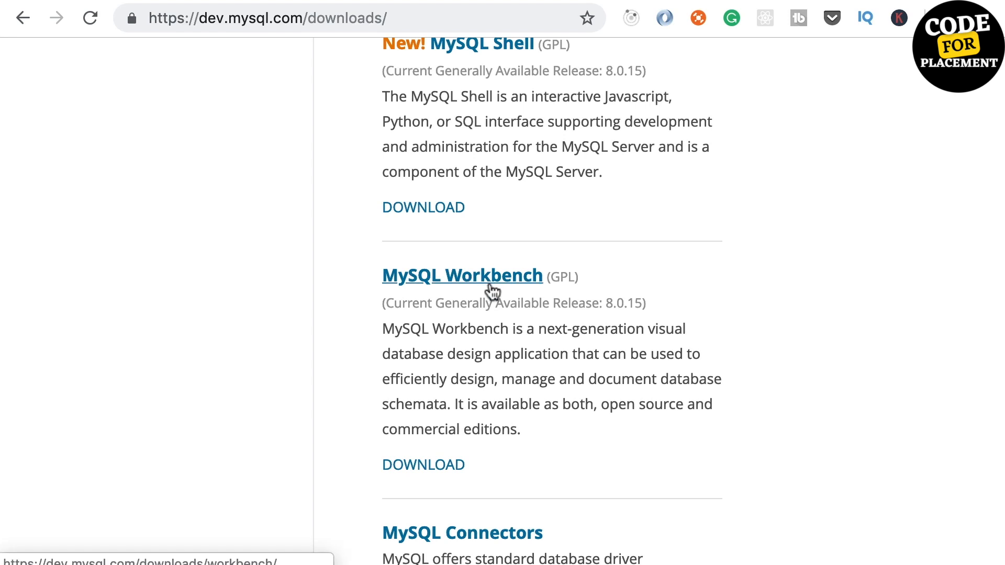
mouse_move(608, 350)
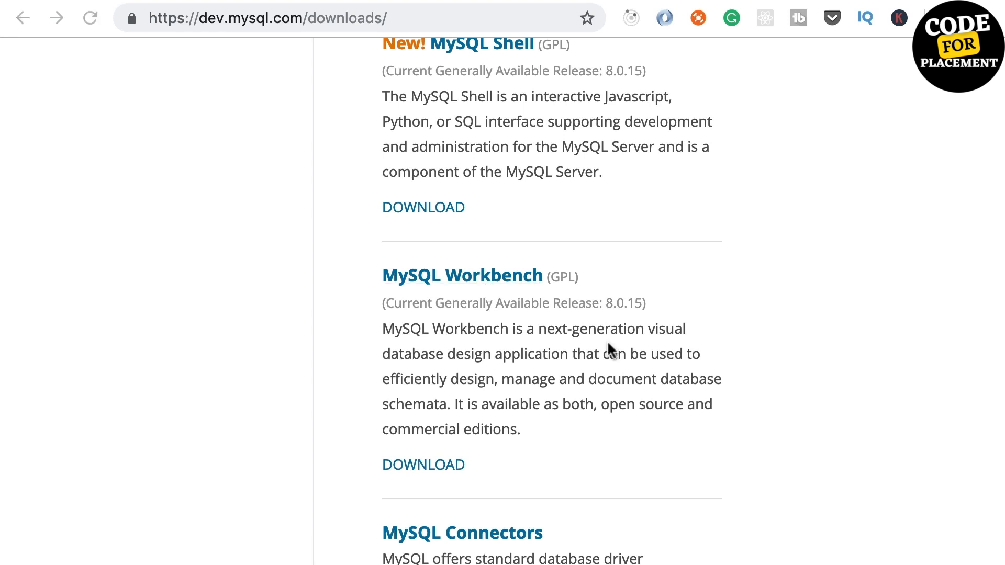
click(423, 465)
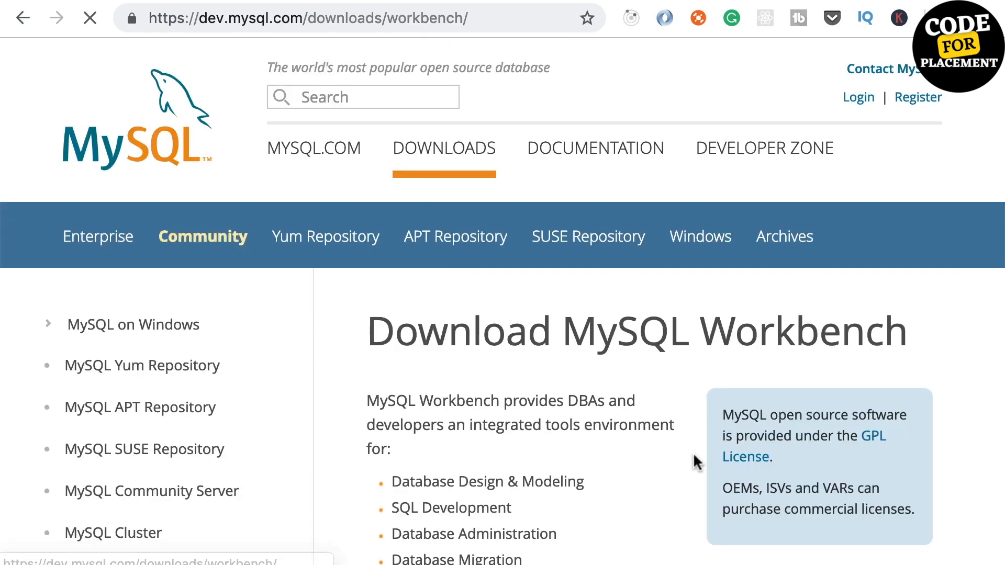
scroll(down, 3)
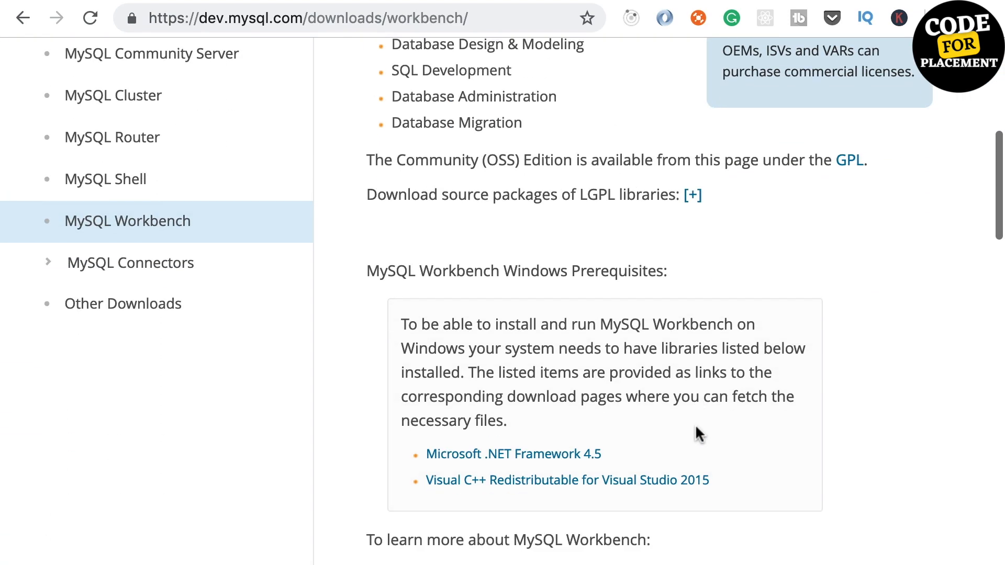
scroll(down, 3)
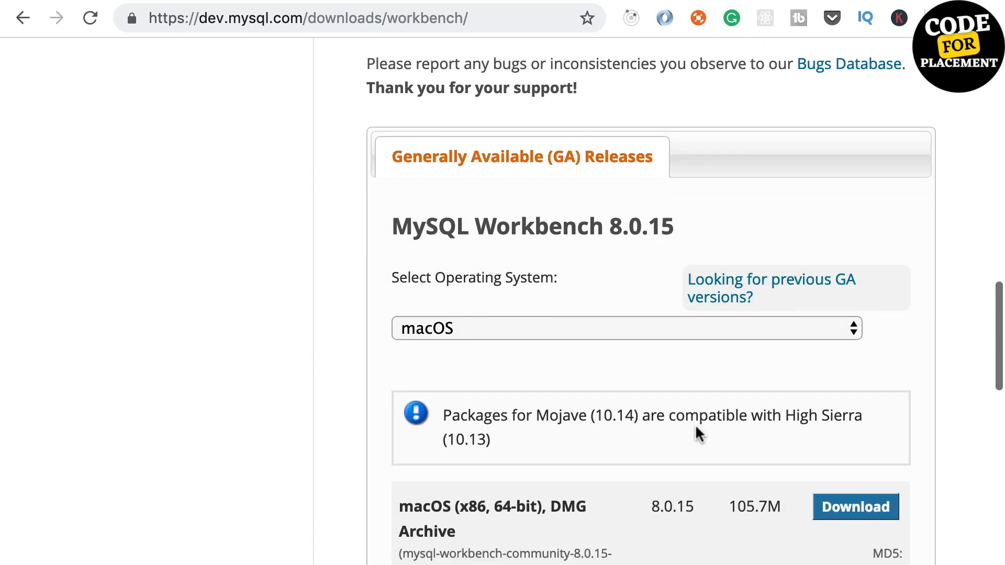
scroll(down, 3)
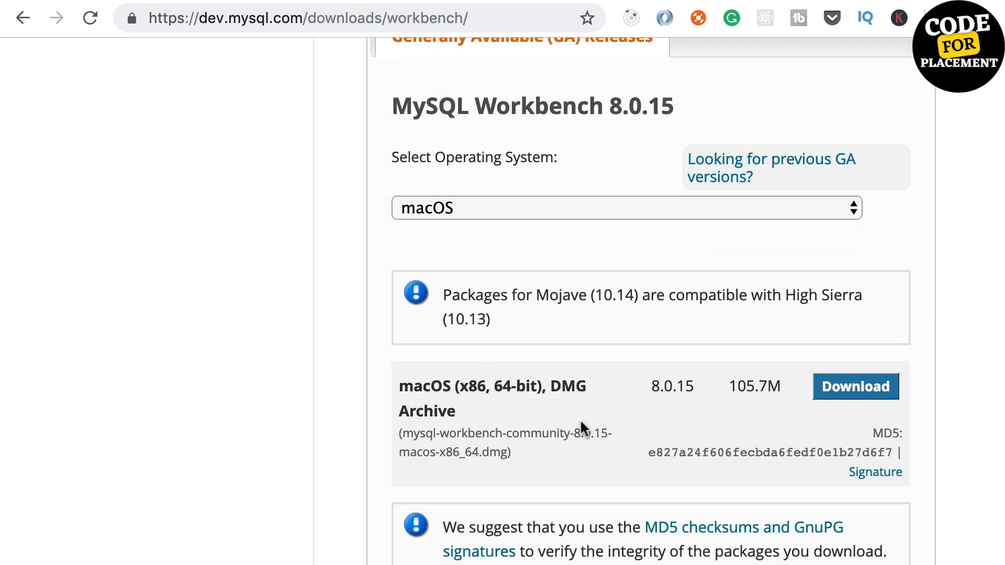
click(854, 386)
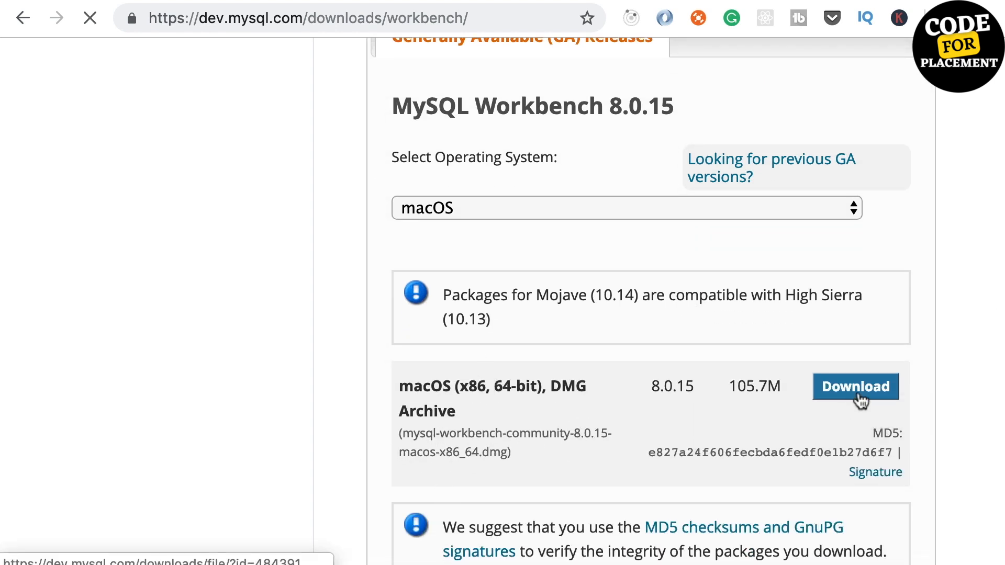
click(856, 387)
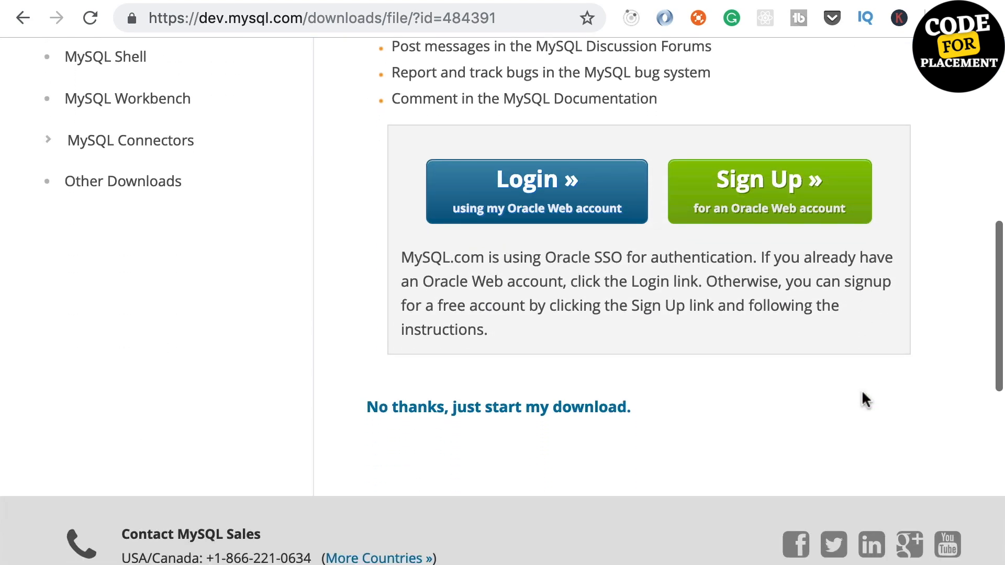
mouse_move(412, 428)
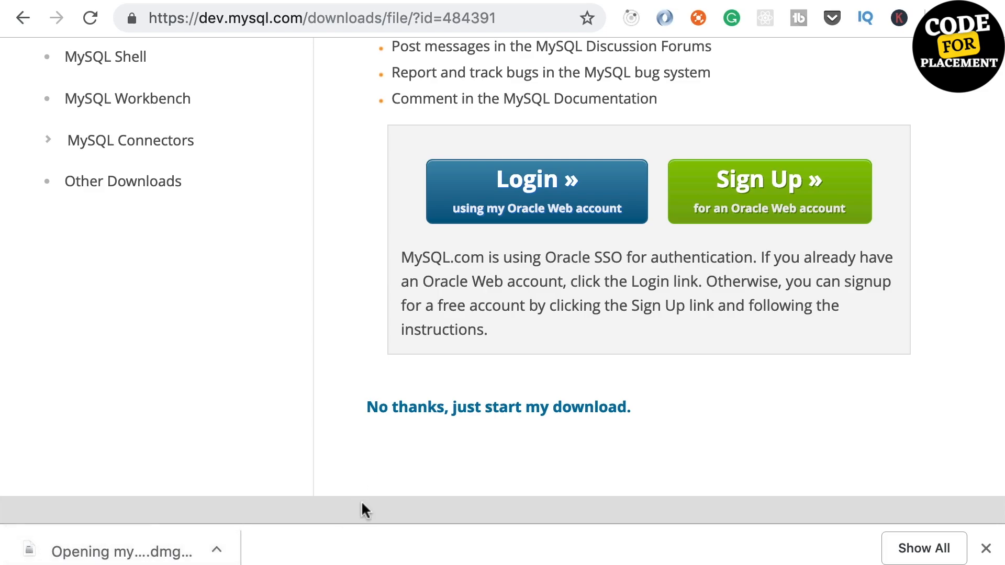
Open the downloaded MySQL Workbench 8.0.15 disk image from Chrome's download bar.
click(122, 551)
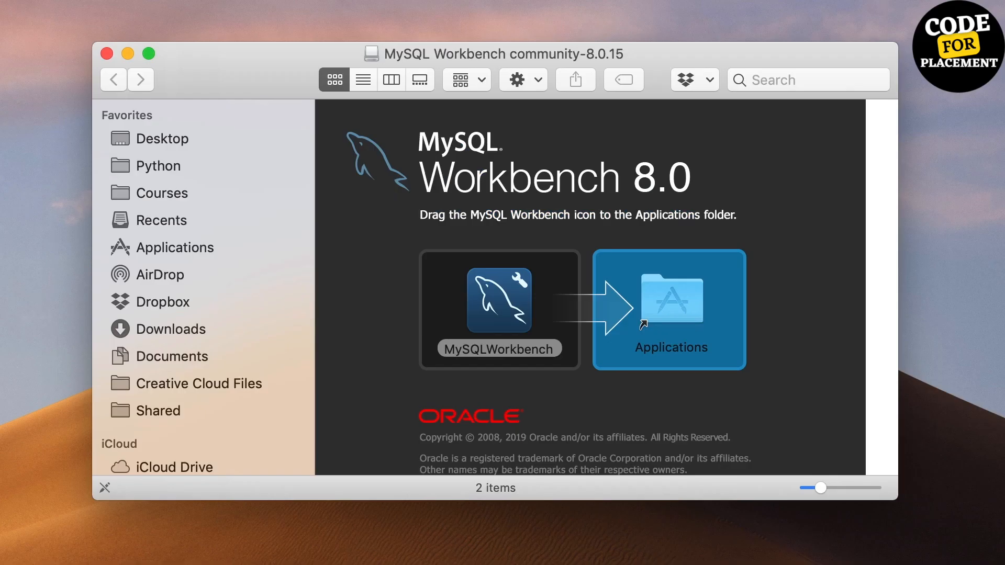
mouse_move(490, 314)
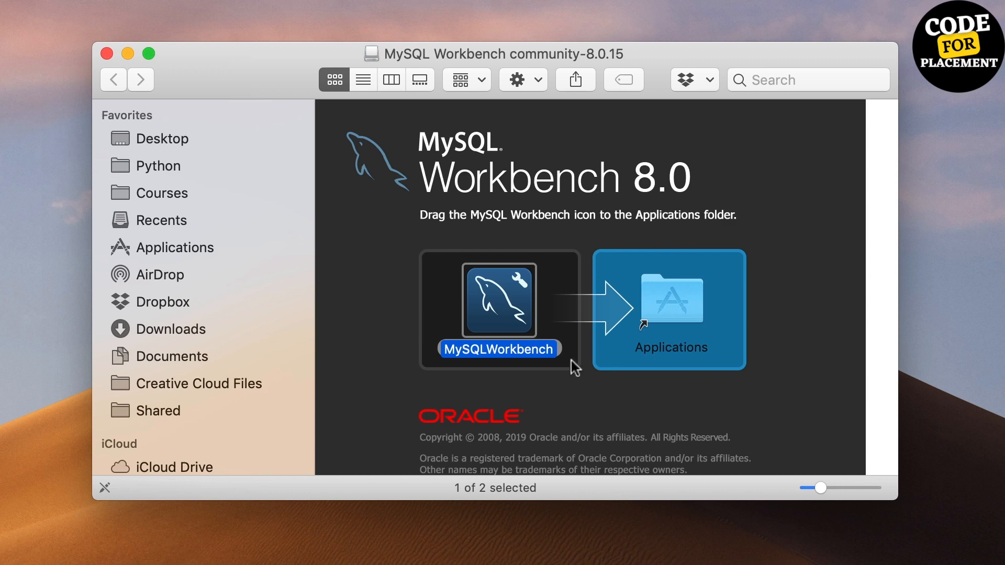
Launch MySQLWorkbench from the disk image, triggering the downloaded-app warning.
key(cmd+space)
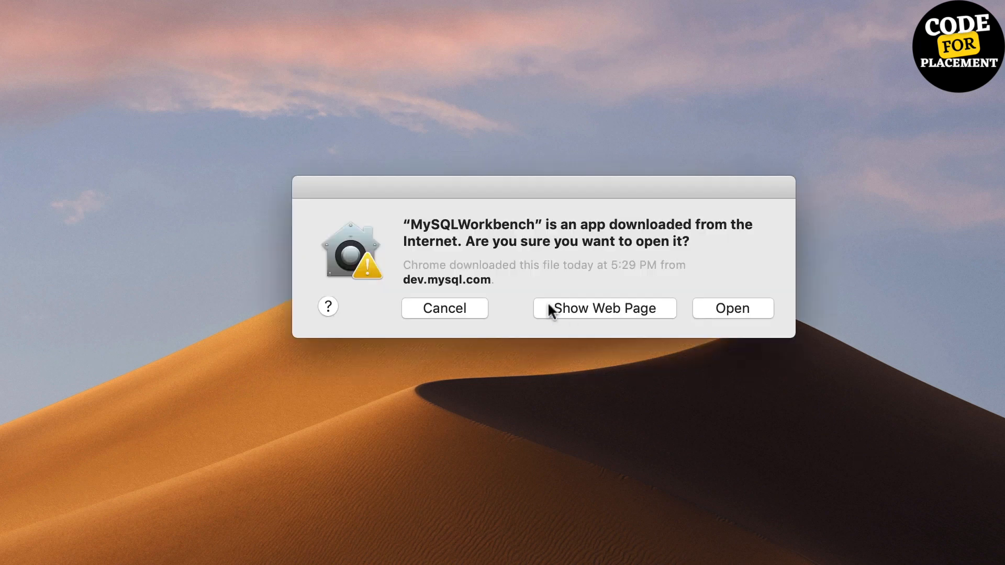
mouse_move(513, 265)
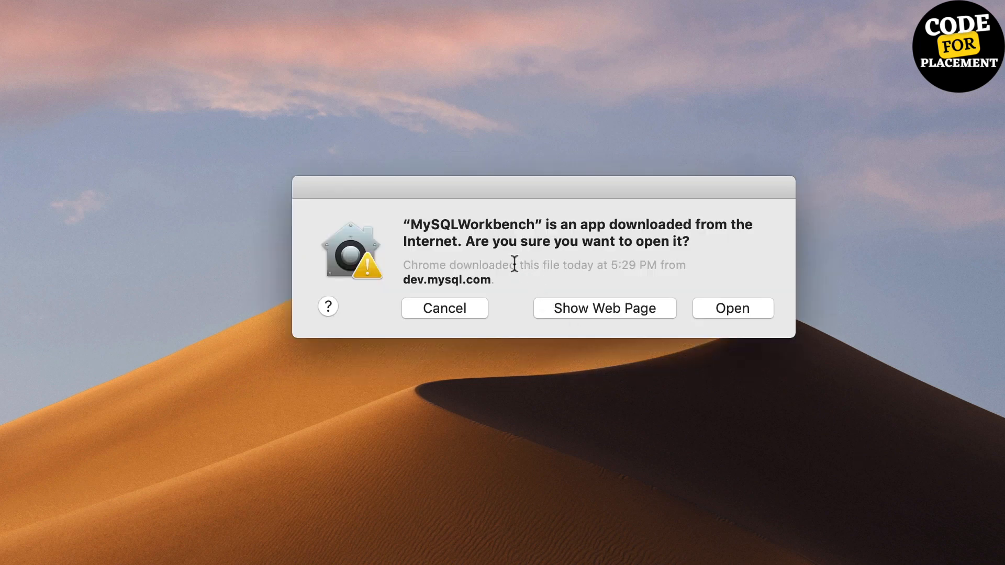
mouse_move(750, 348)
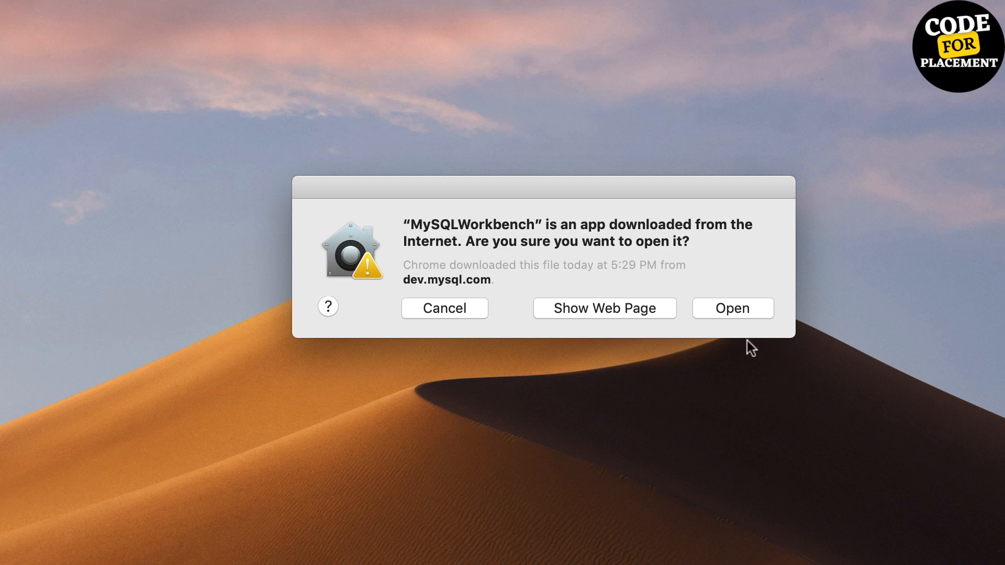
Confirm Open in the Gatekeeper warning so MySQL Workbench launches.
click(731, 308)
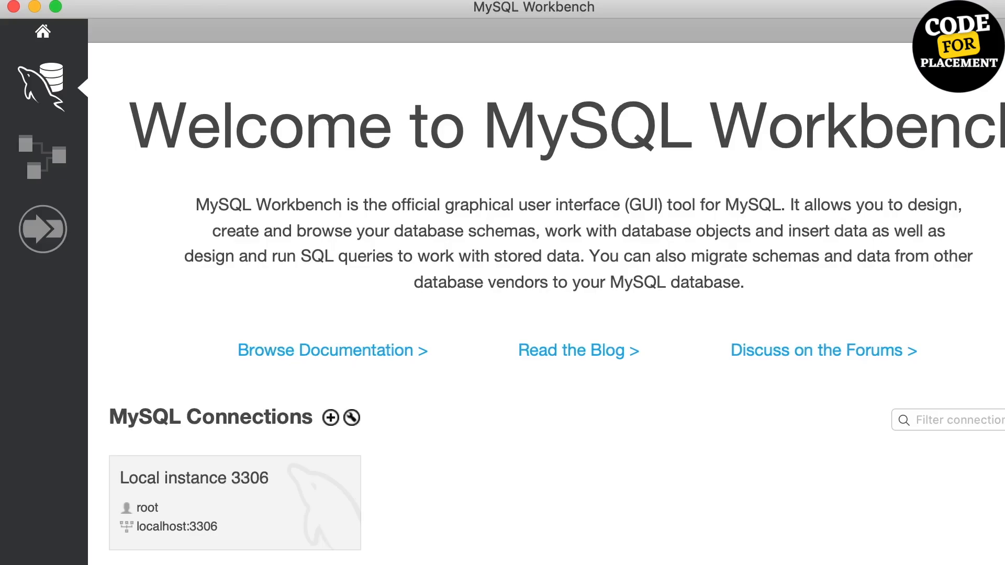
mouse_move(630, 371)
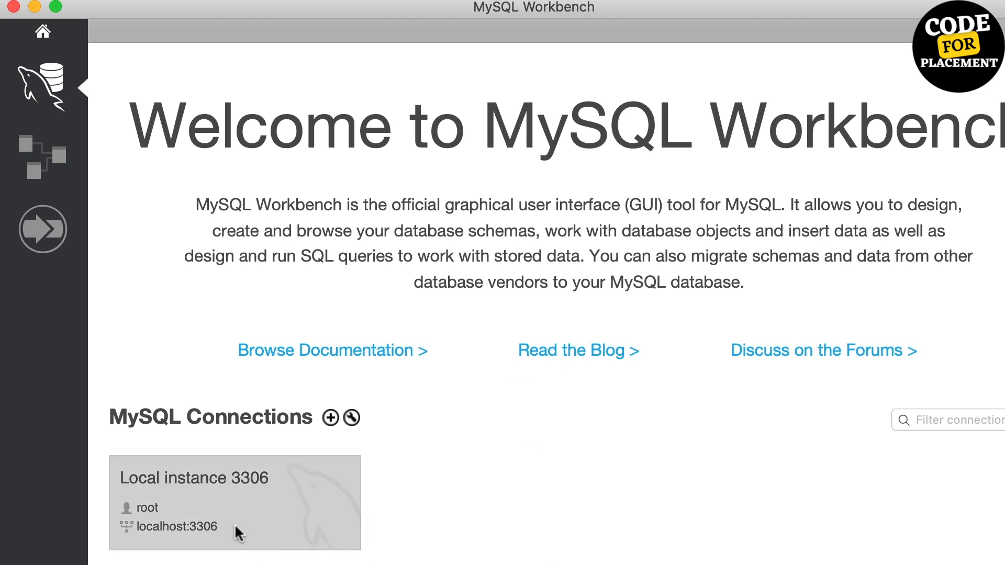
mouse_move(229, 525)
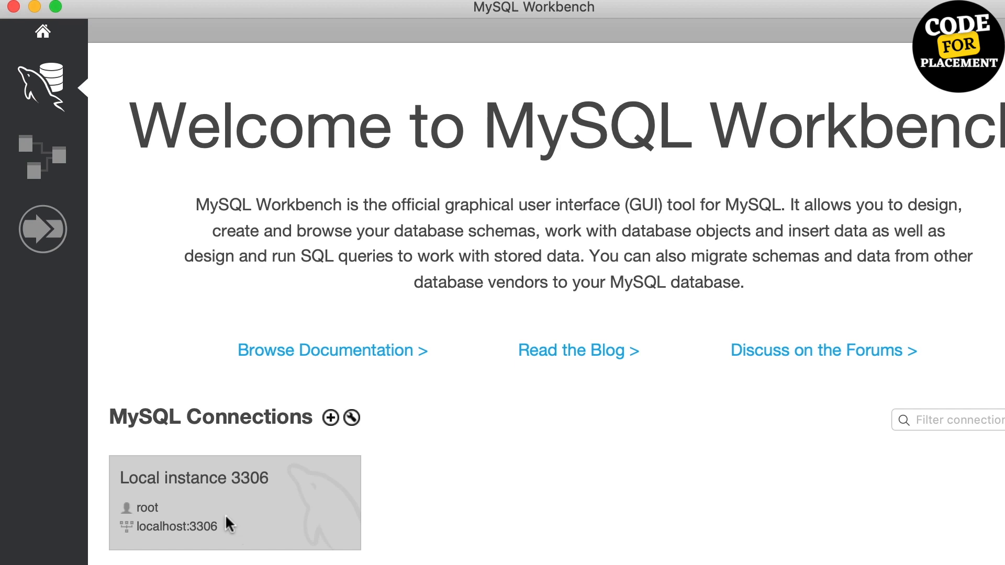
mouse_move(286, 489)
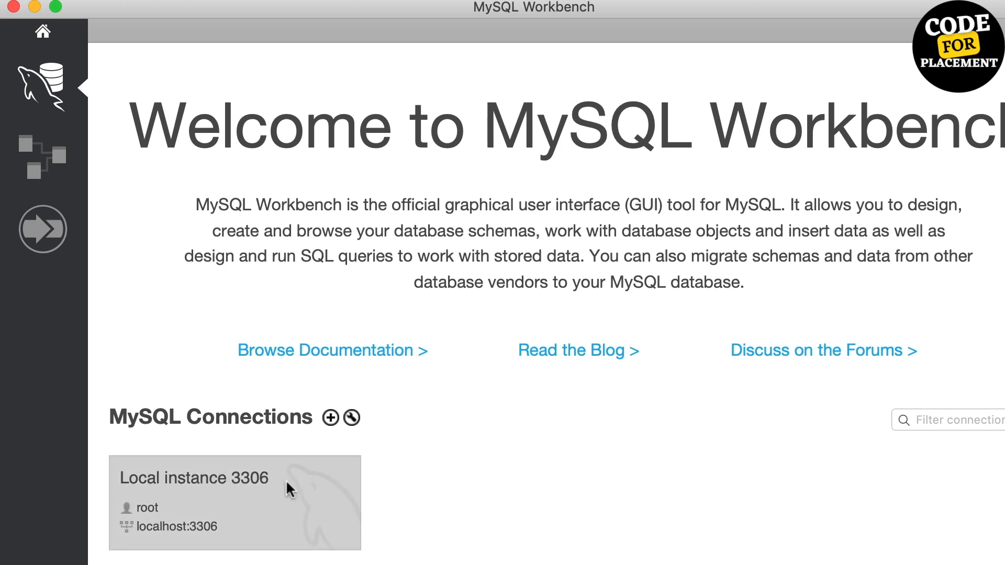
Delete the old 'Local instance 3306' connection tile and confirm the deletion.
right_click(287, 488)
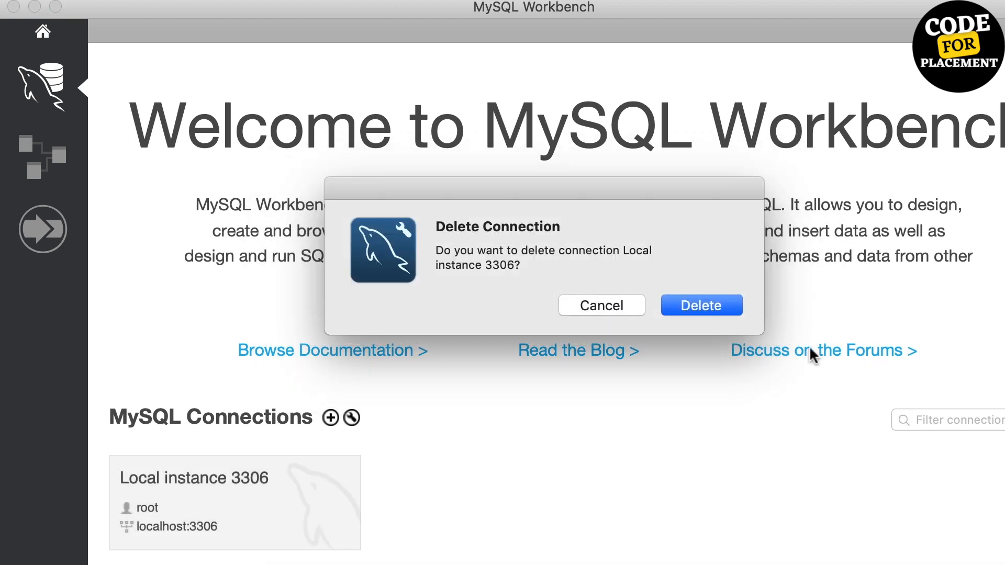
click(700, 305)
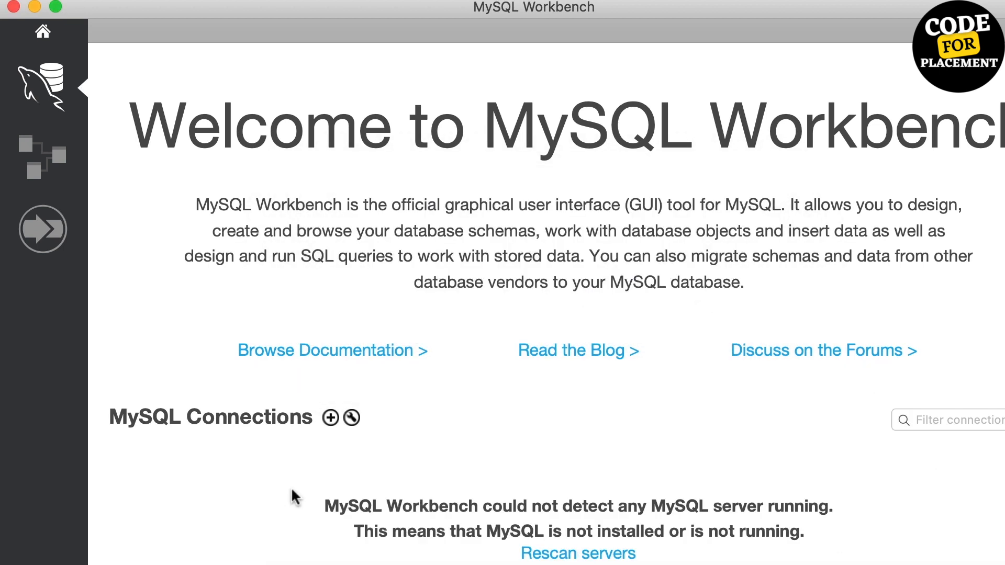
mouse_move(330, 418)
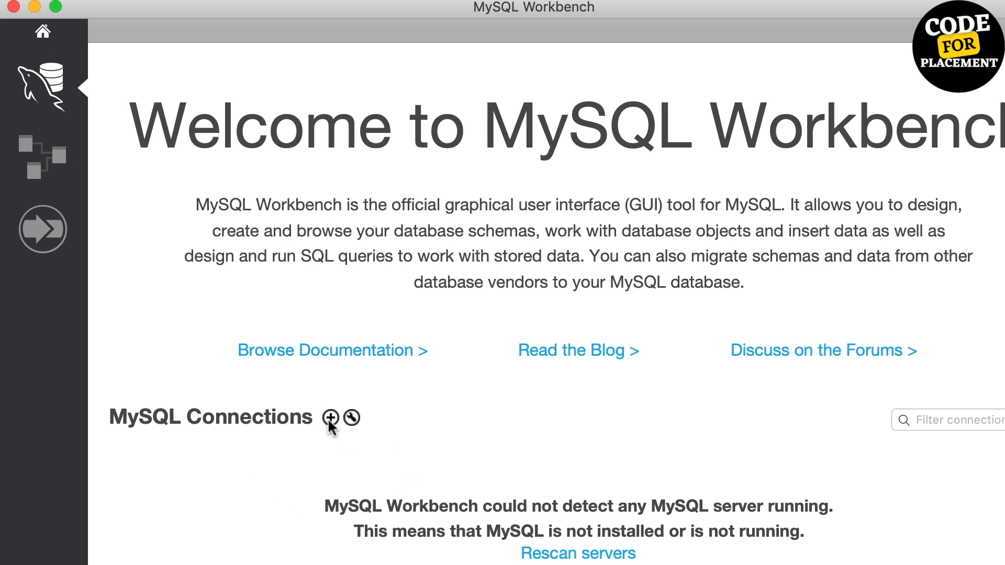
Add a new connection and name it 'Local Instance' (root, 127.0.0.1:3306).
click(330, 417)
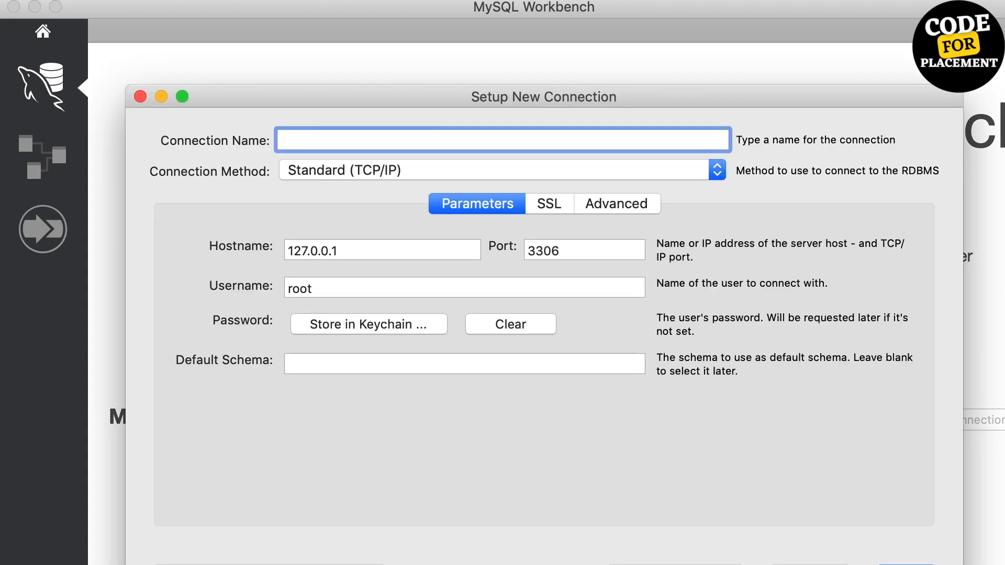
text(Local)
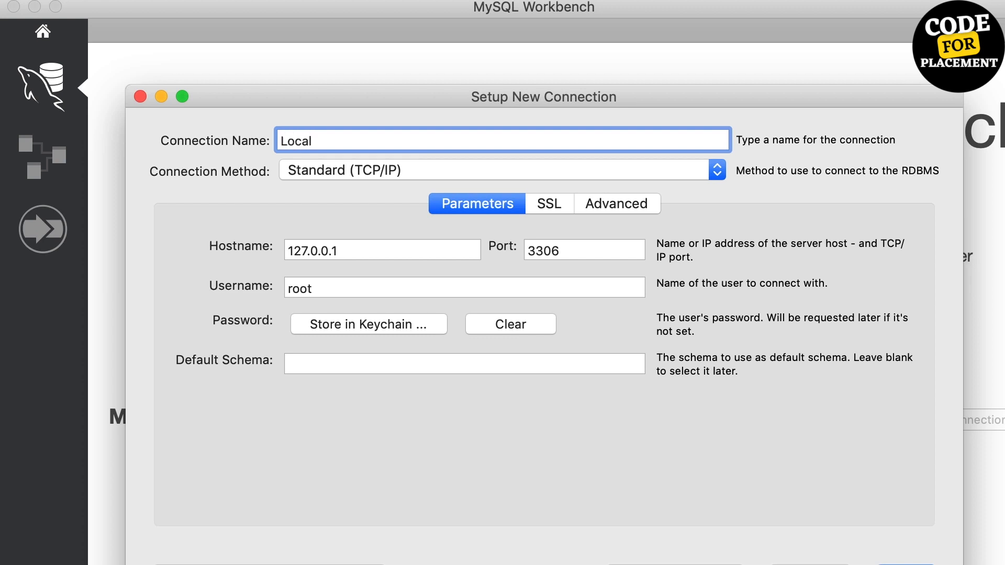
text(Instance)
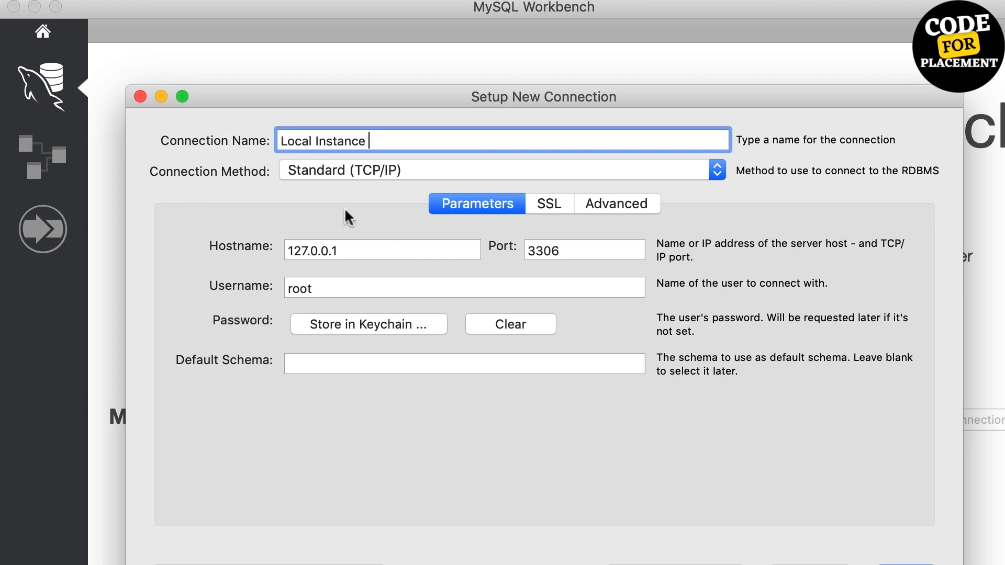
mouse_move(380, 210)
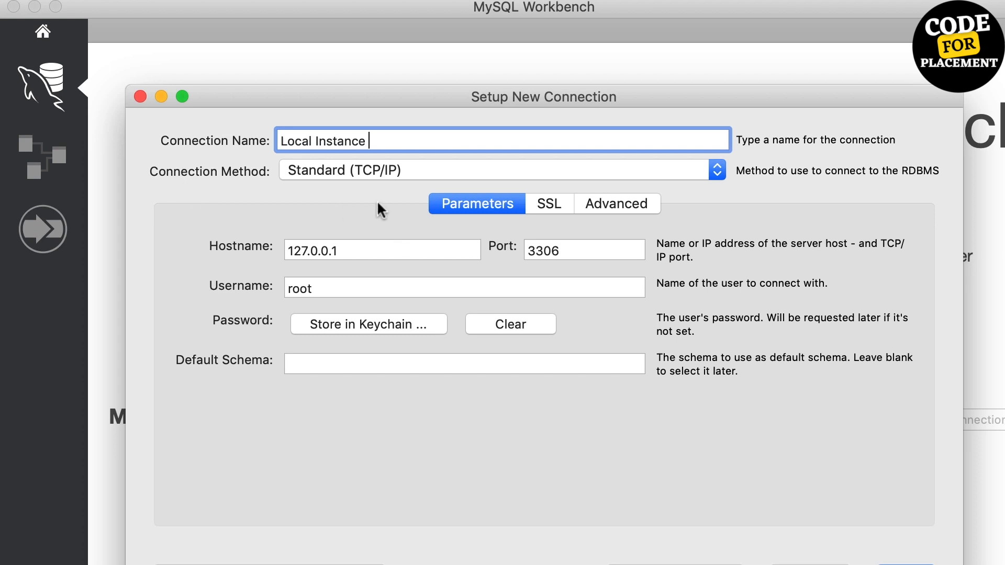
mouse_move(288, 269)
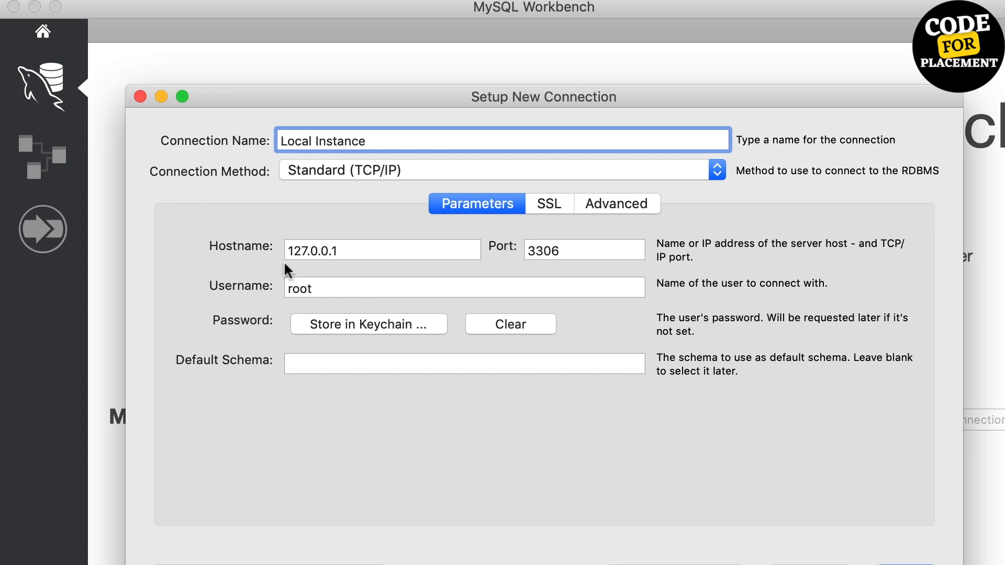
mouse_move(307, 270)
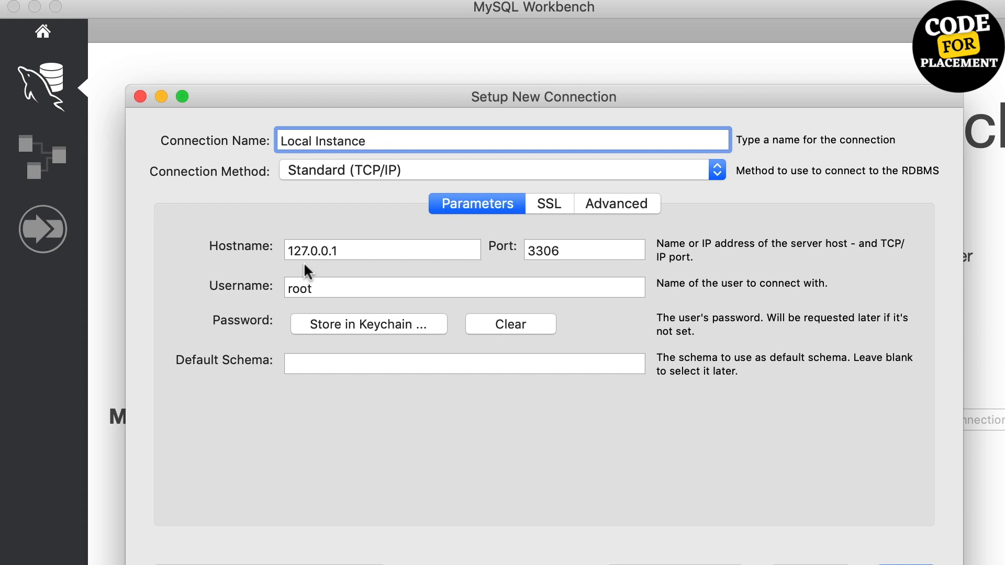
mouse_move(544, 275)
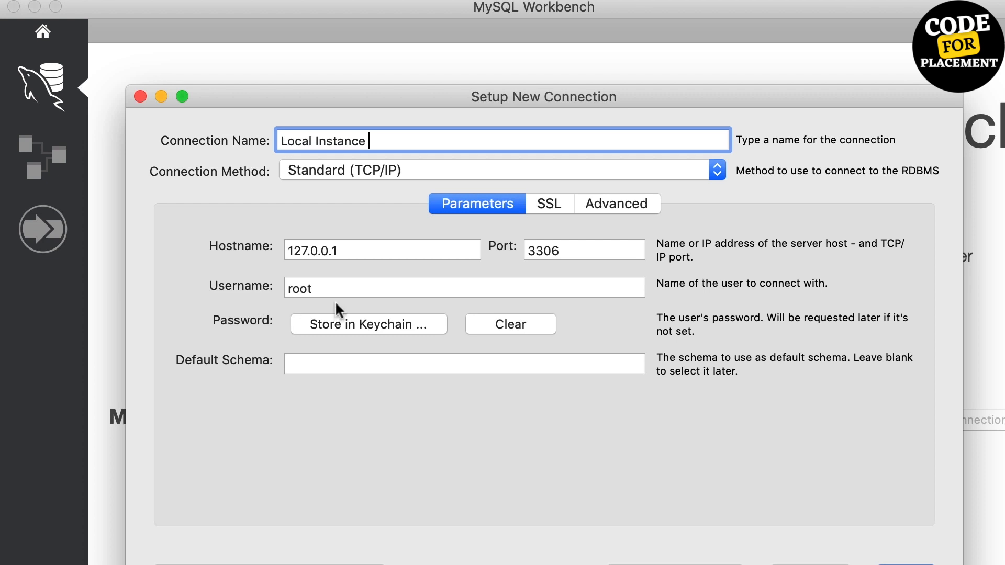
mouse_move(352, 348)
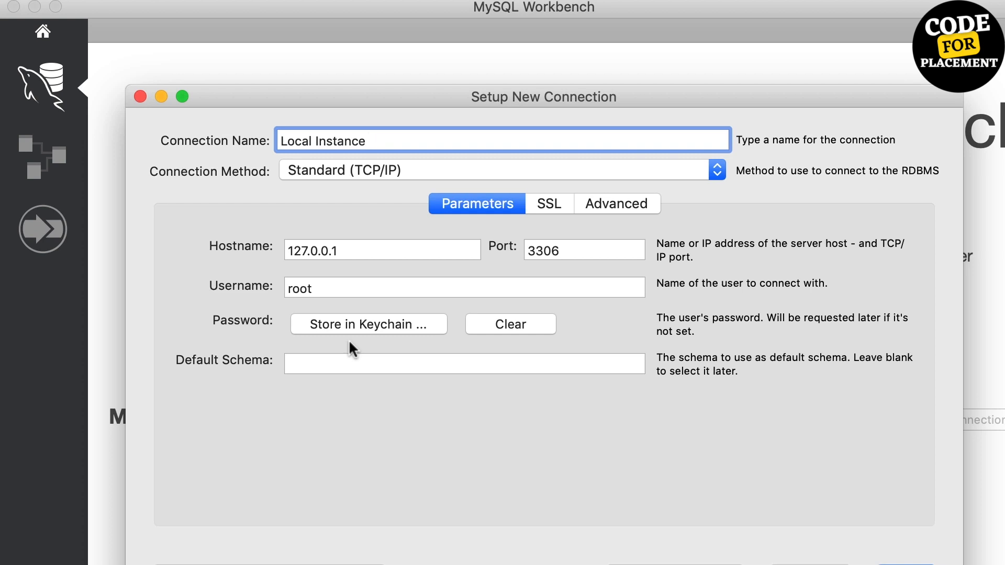
Store the root password for Local Instance in the Keychain.
click(368, 324)
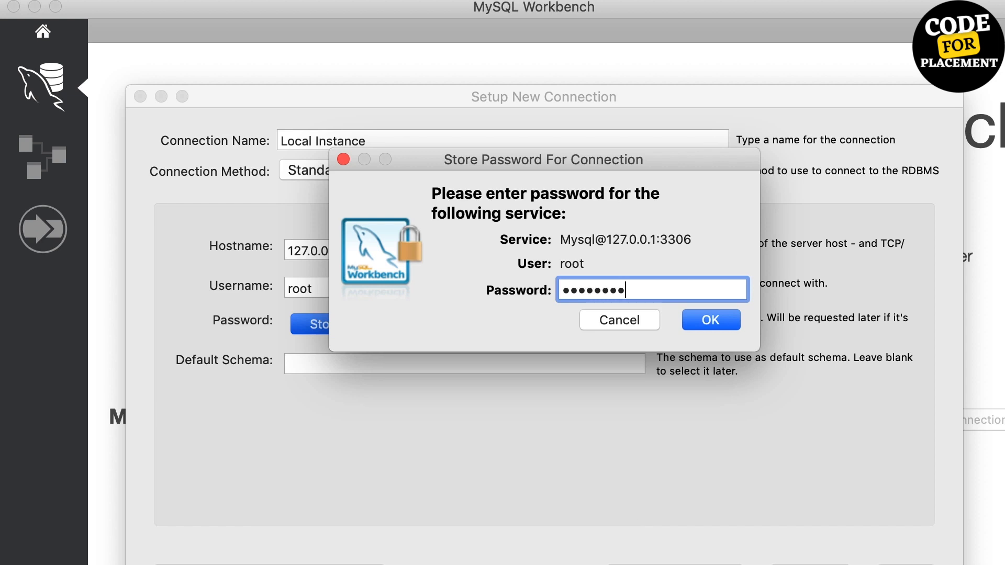
click(710, 319)
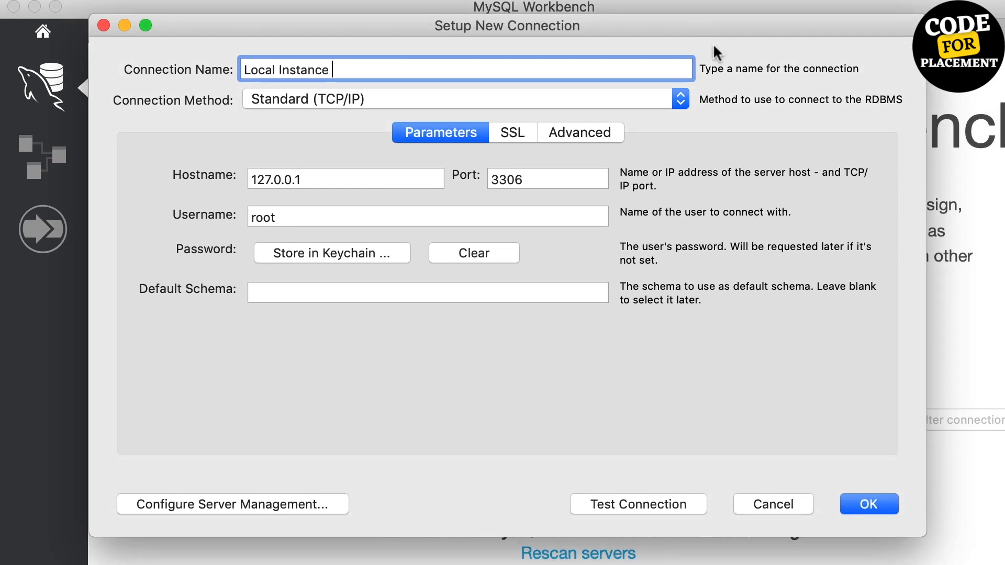
Test the Local Instance connection successfully and save it to the connections list.
click(636, 503)
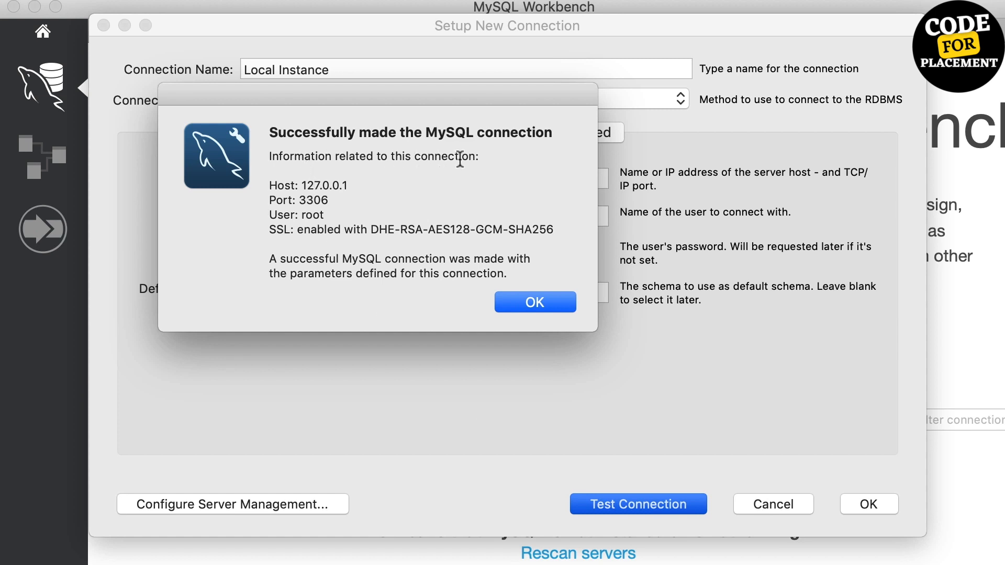
click(534, 302)
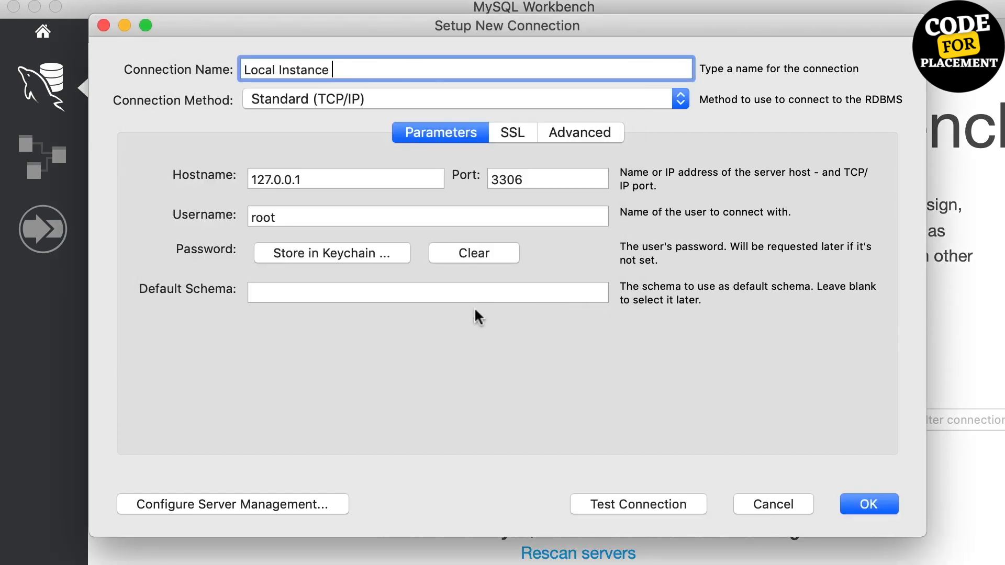
click(868, 504)
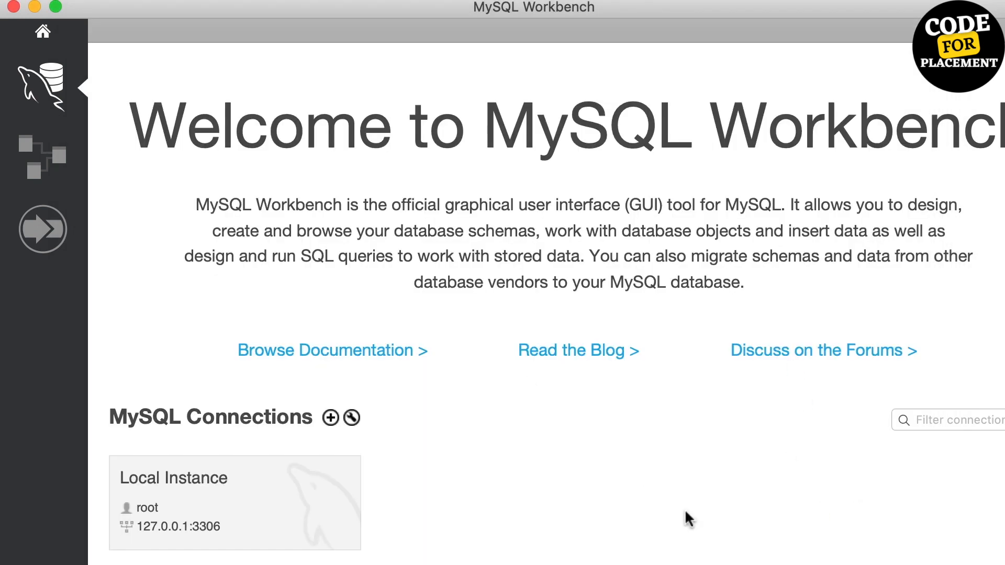
mouse_move(259, 532)
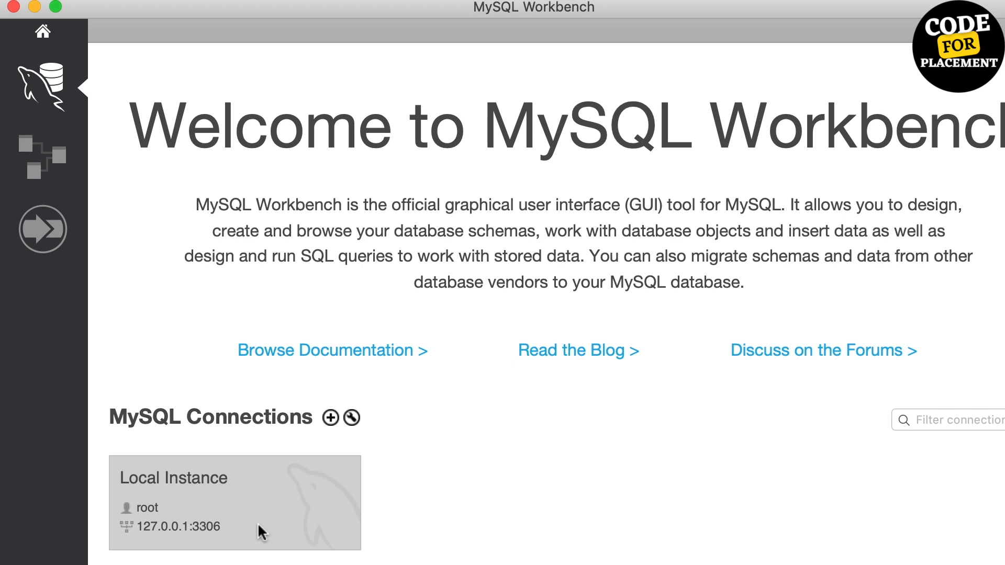
mouse_move(289, 518)
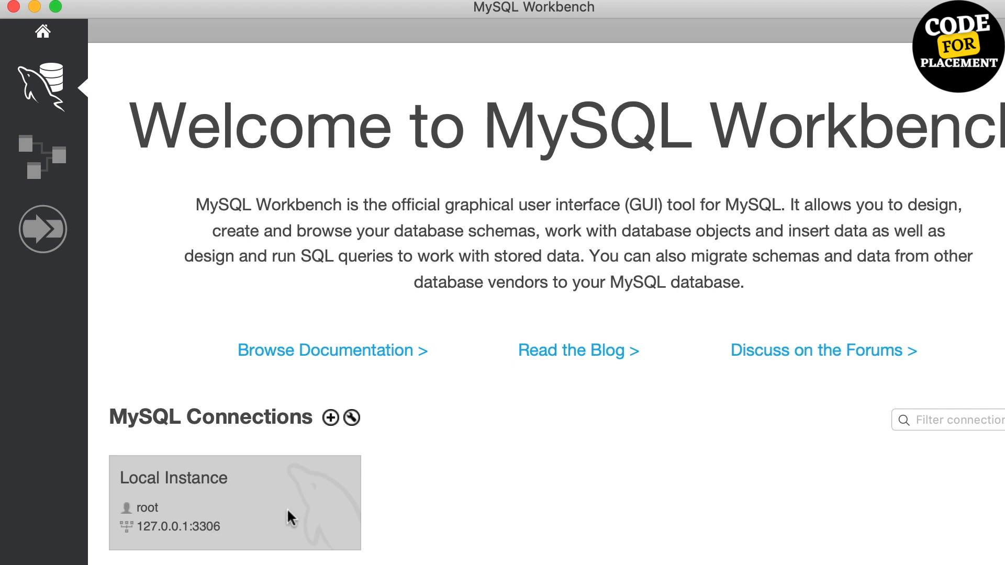
Open the Local Instance connection tile to reach an empty Query 1 editor.
double_click(234, 503)
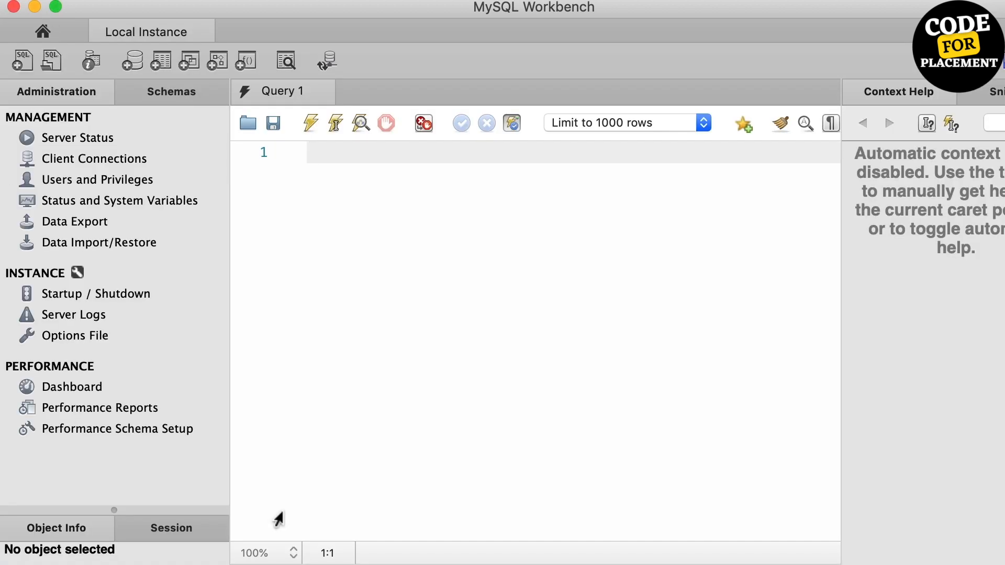